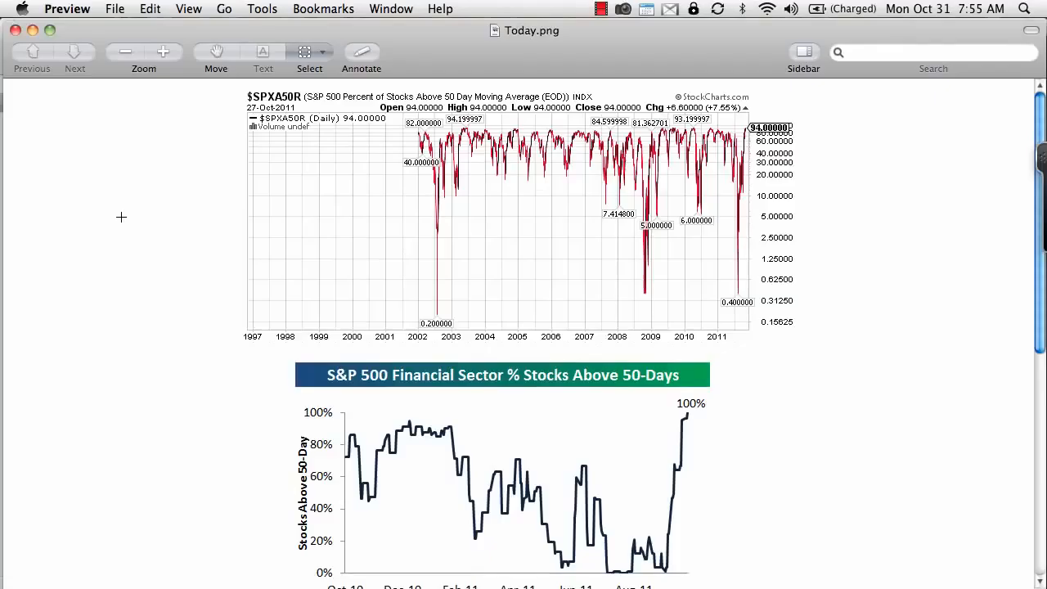
mouse_move(147, 203)
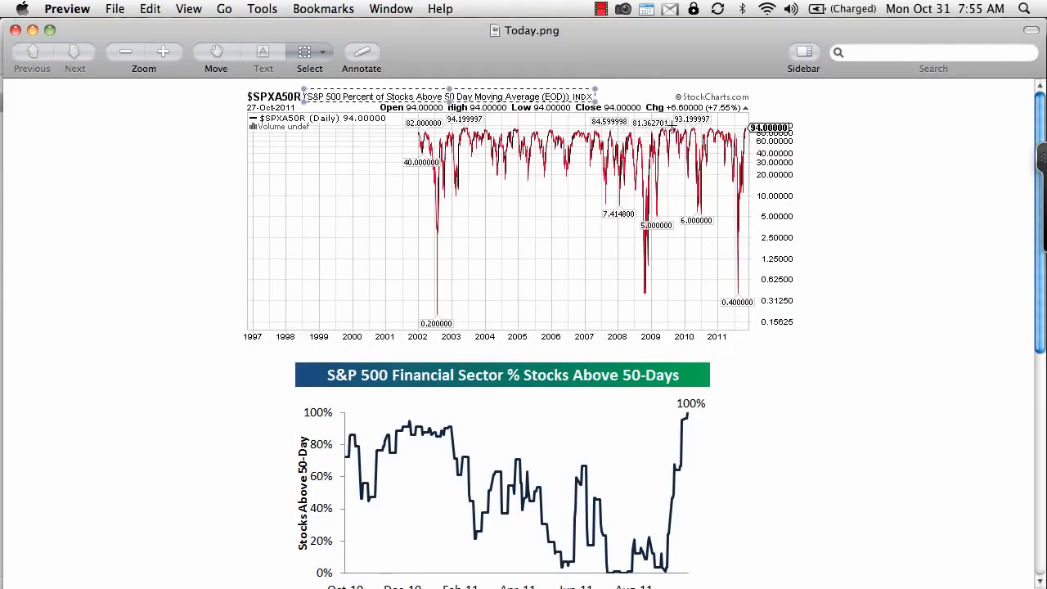
mouse_move(674, 122)
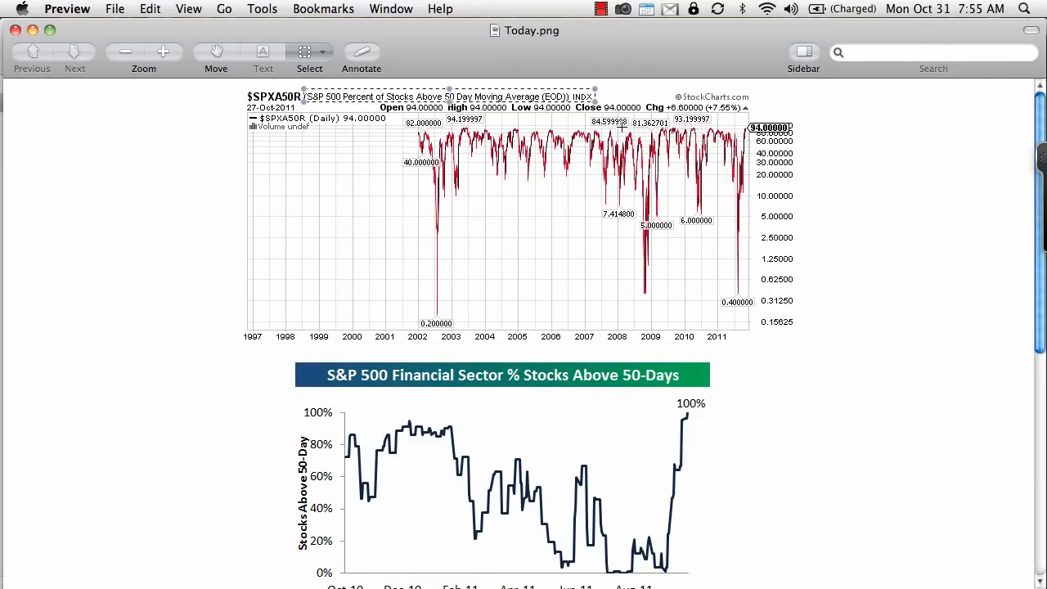
mouse_move(651, 132)
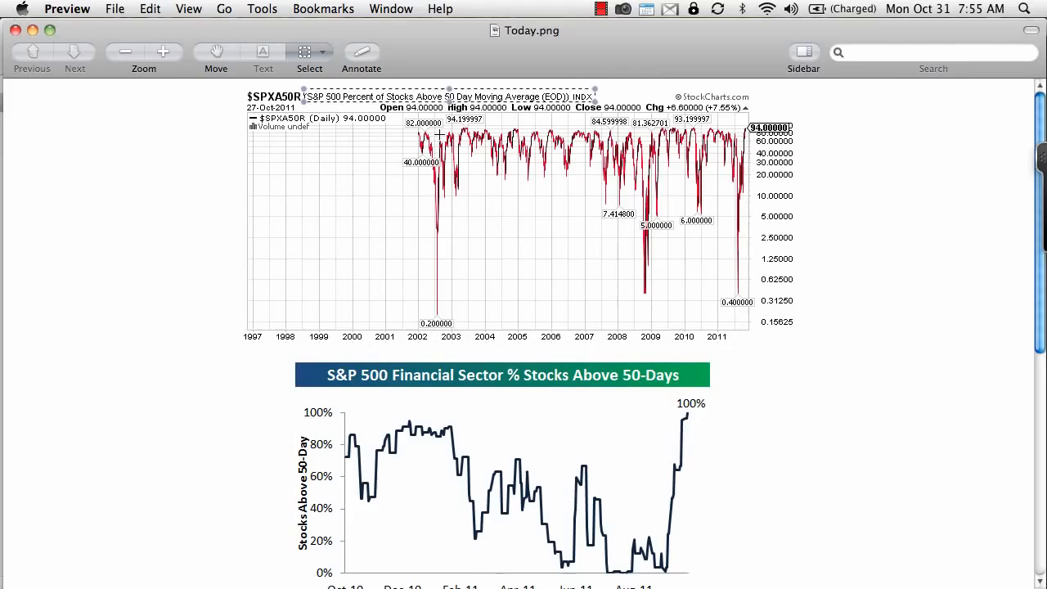
mouse_move(198, 176)
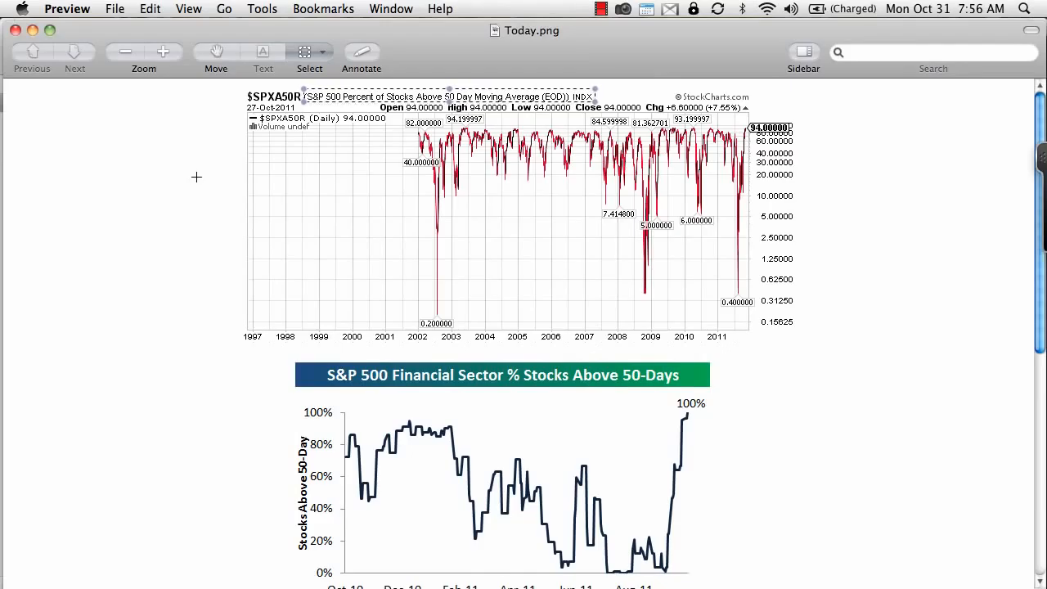
scroll("down", 3)
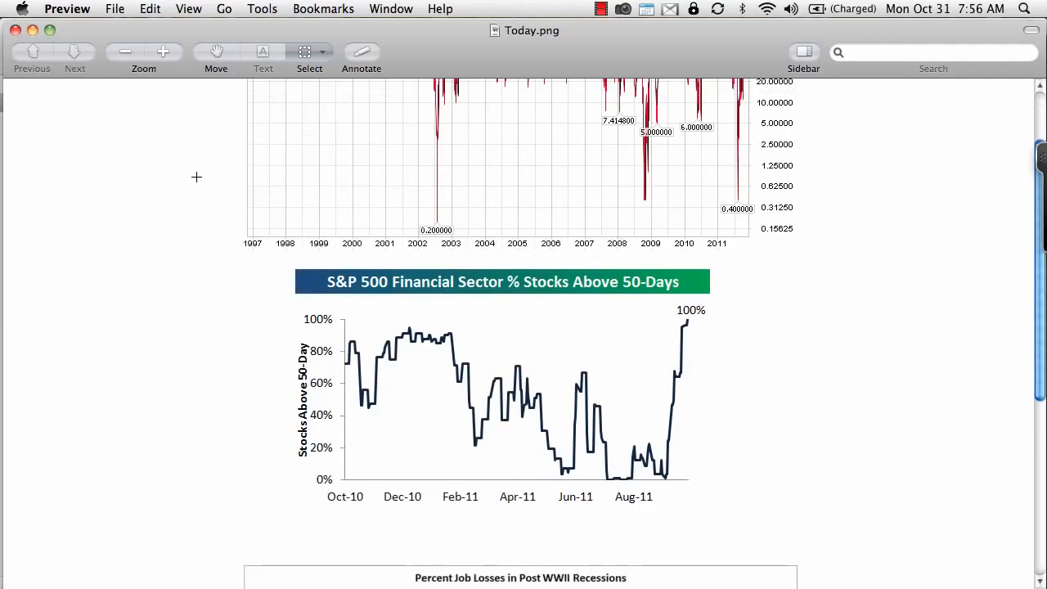
scroll("down", 3)
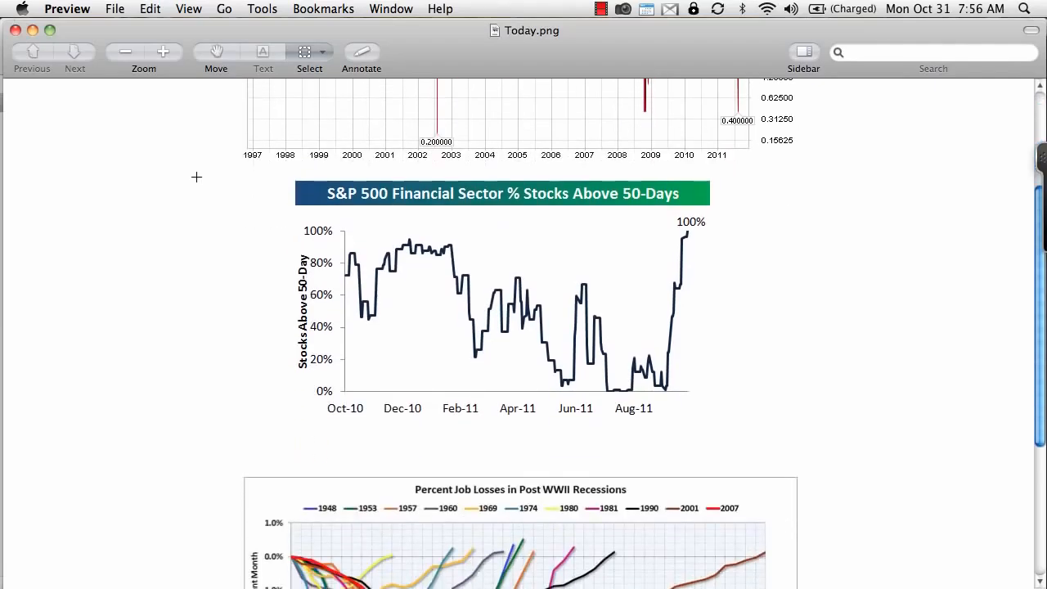
mouse_move(688, 232)
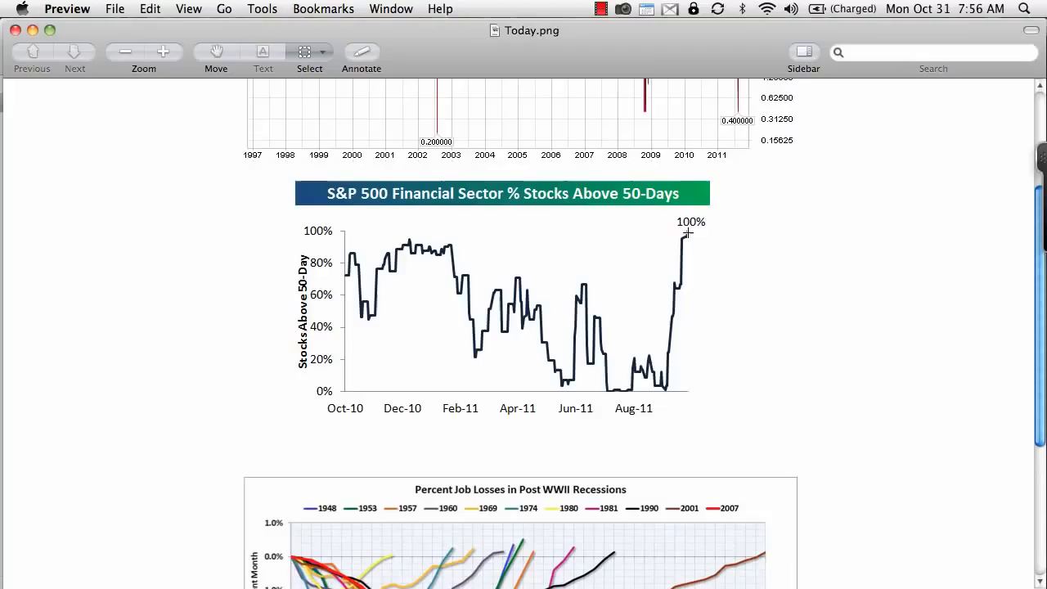
mouse_move(742, 246)
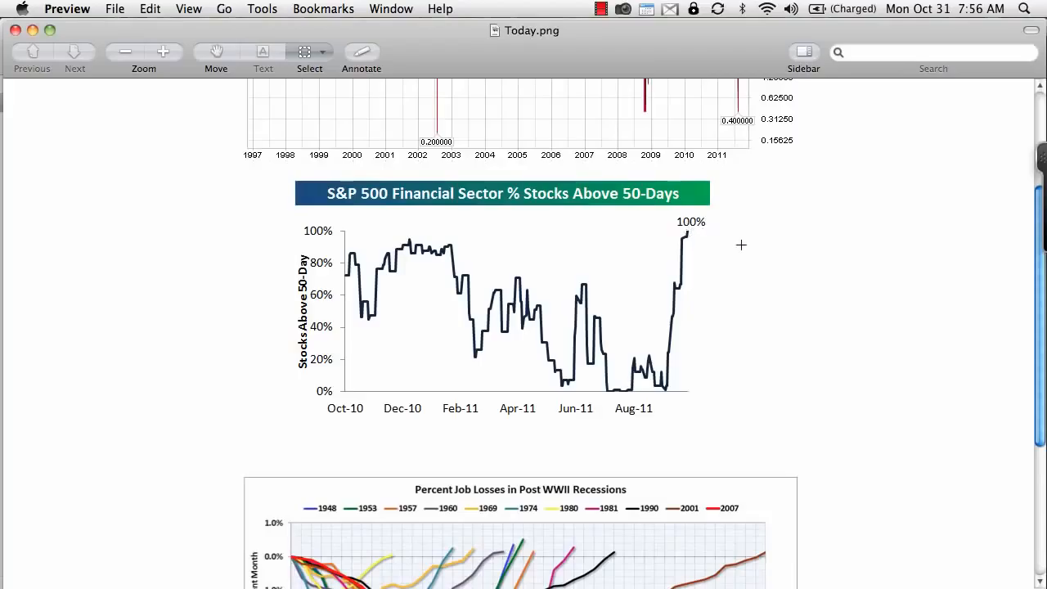
mouse_move(680, 389)
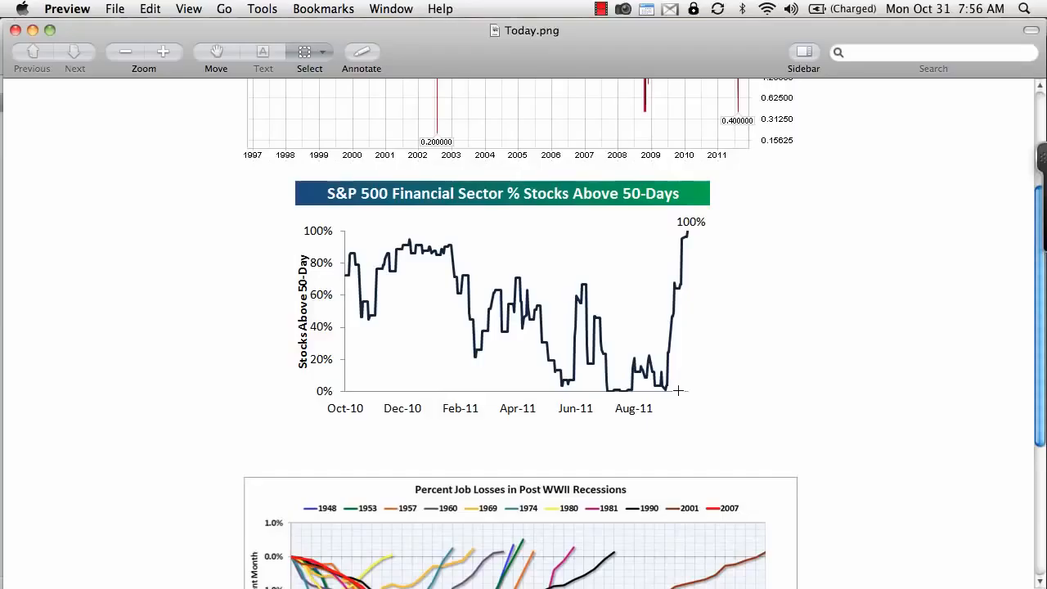
mouse_move(665, 390)
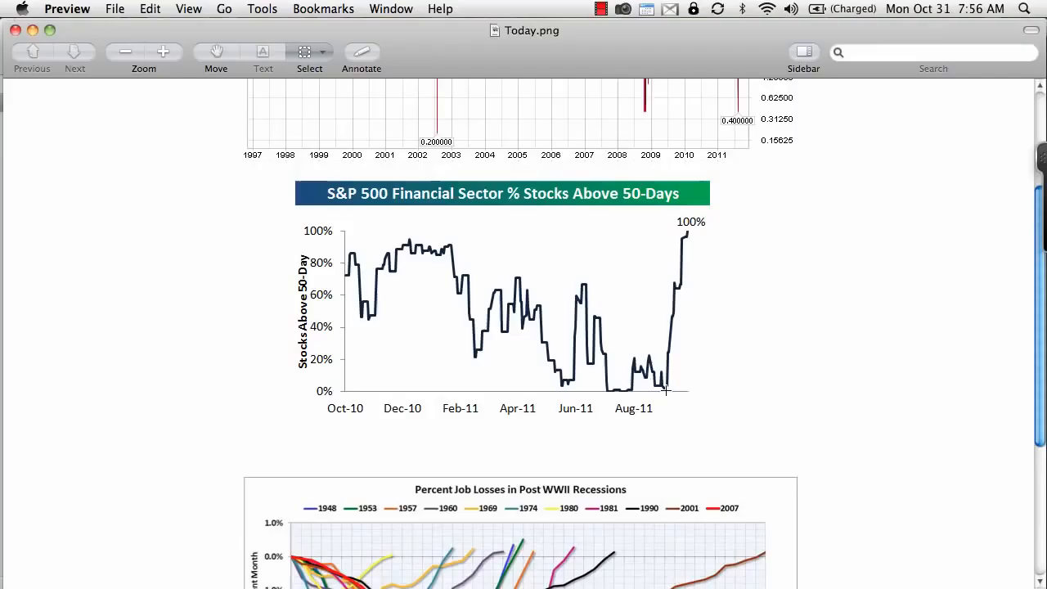
mouse_move(691, 335)
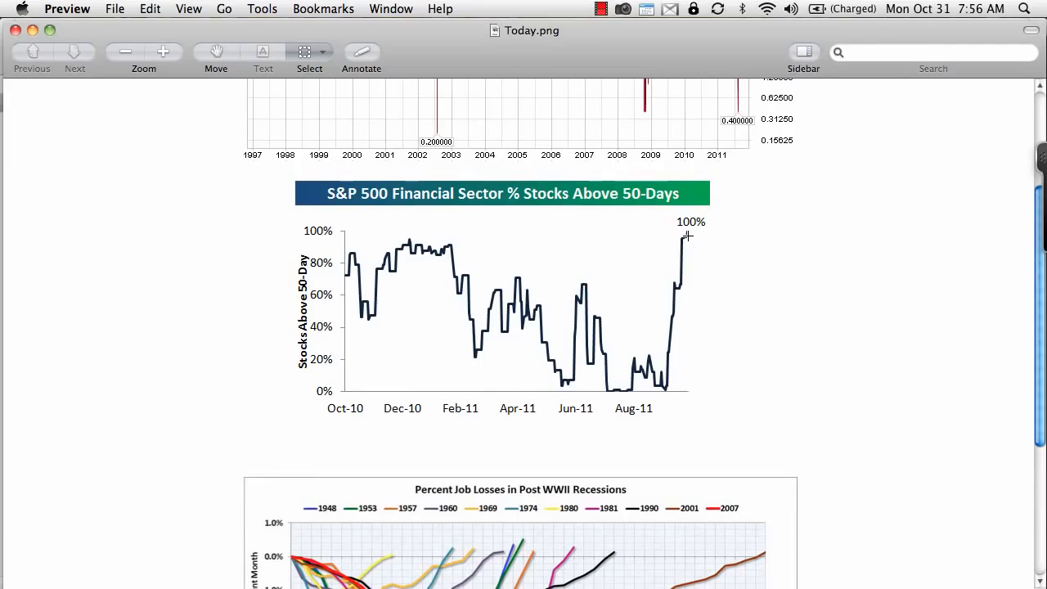
scroll("down", 3)
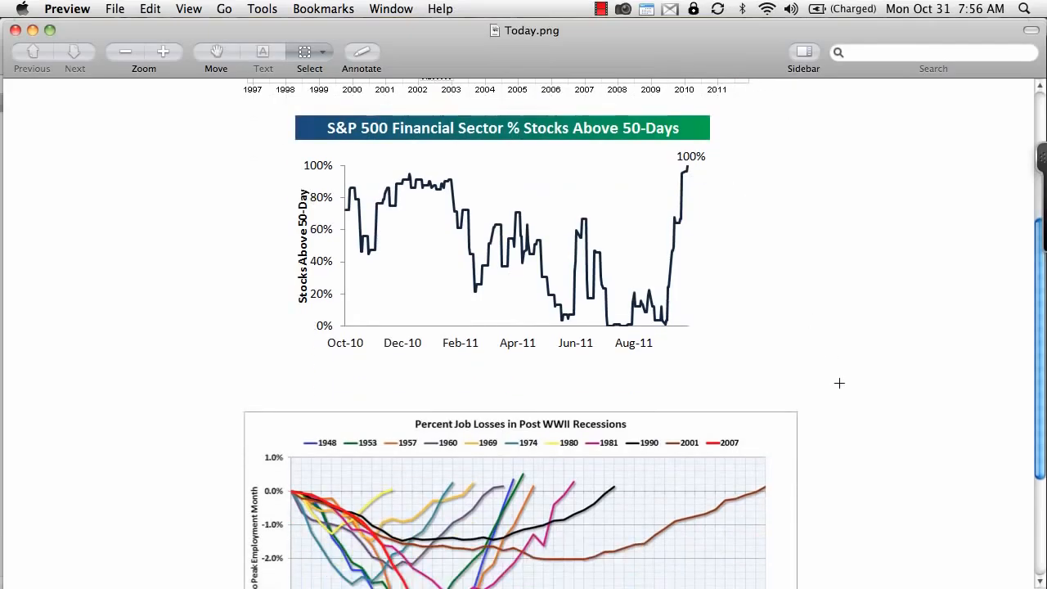
scroll("down", 3)
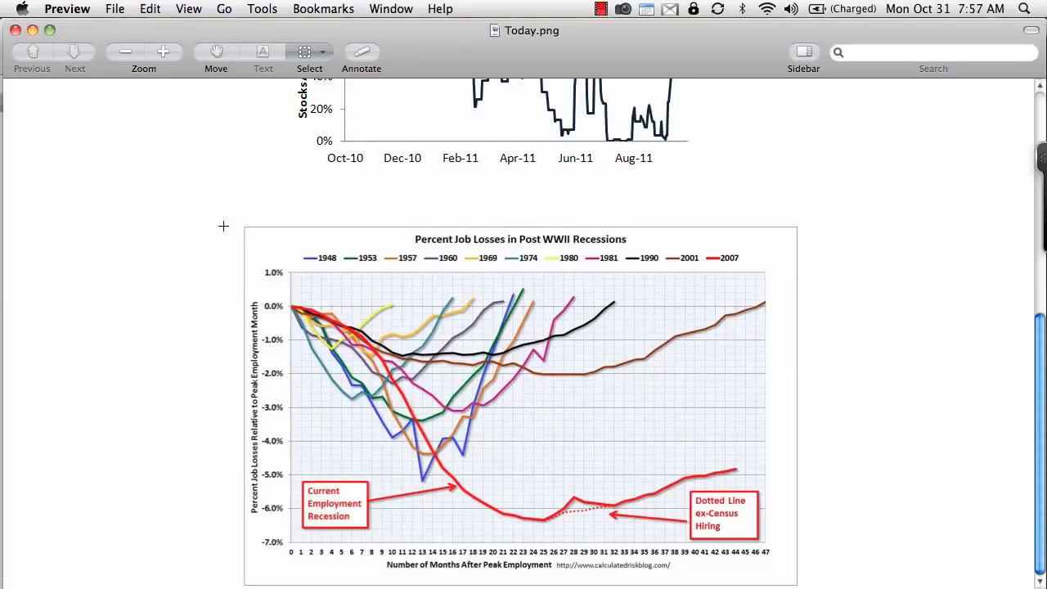
mouse_move(313, 314)
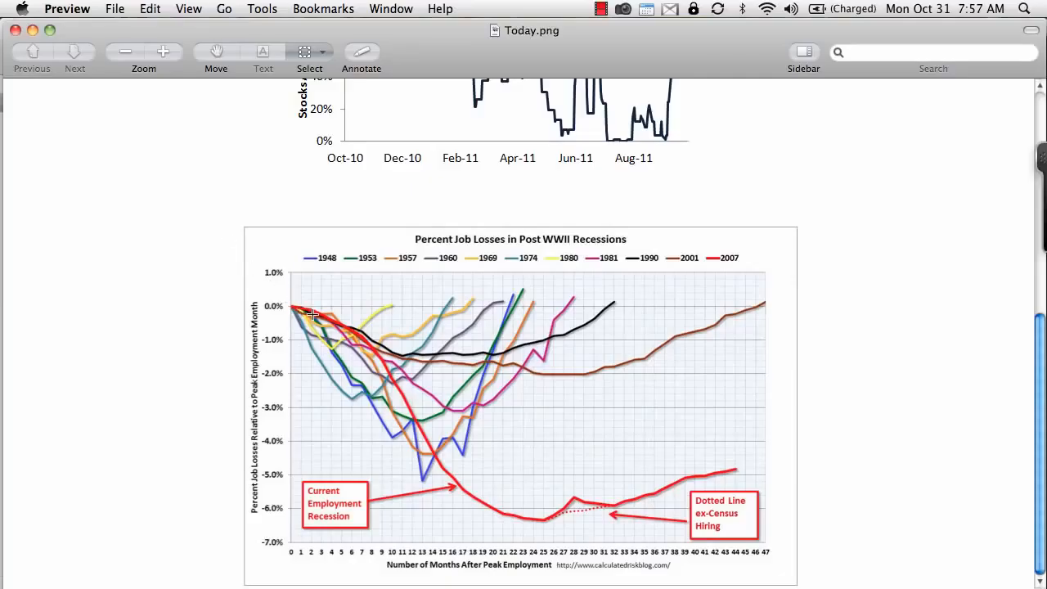
mouse_move(534, 519)
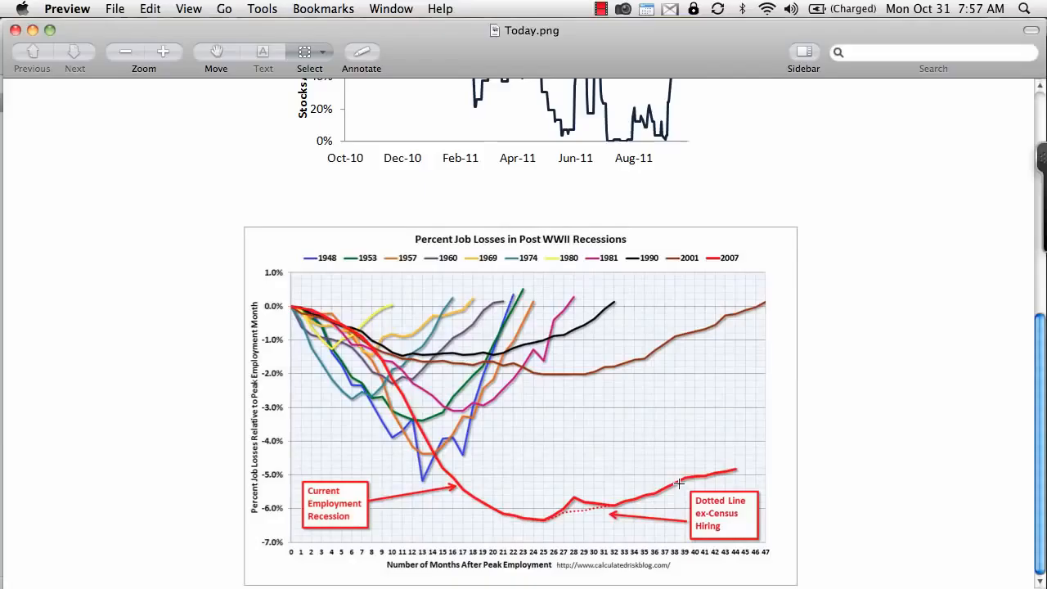
mouse_move(386, 417)
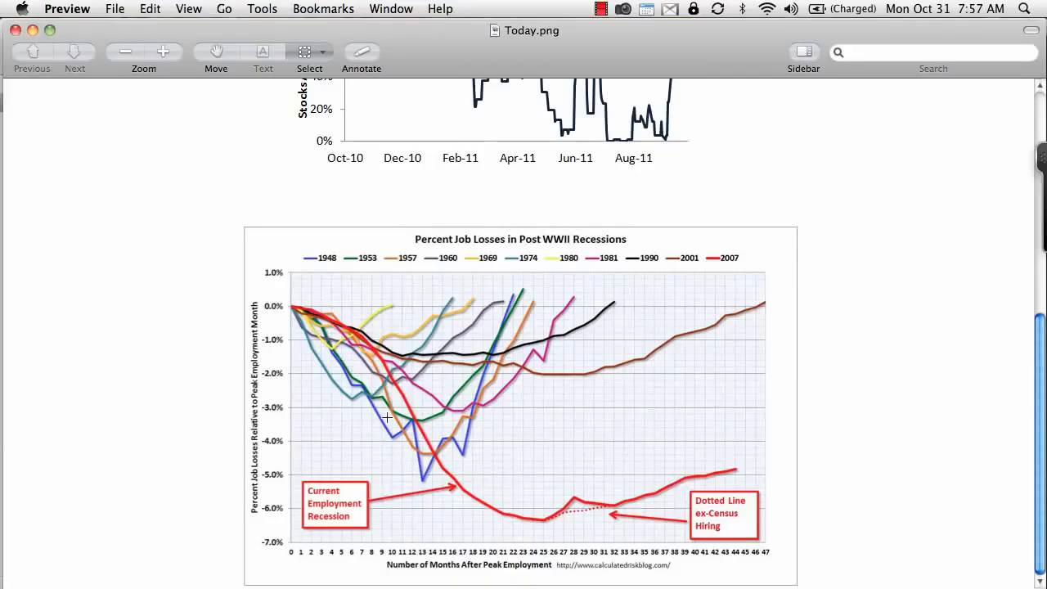
mouse_move(513, 281)
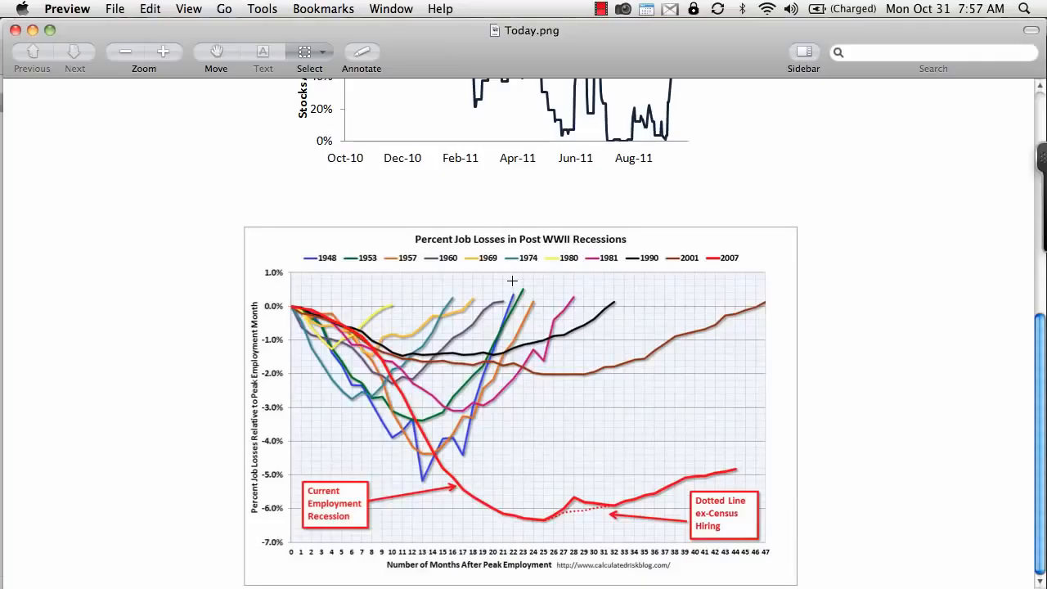
mouse_move(465, 326)
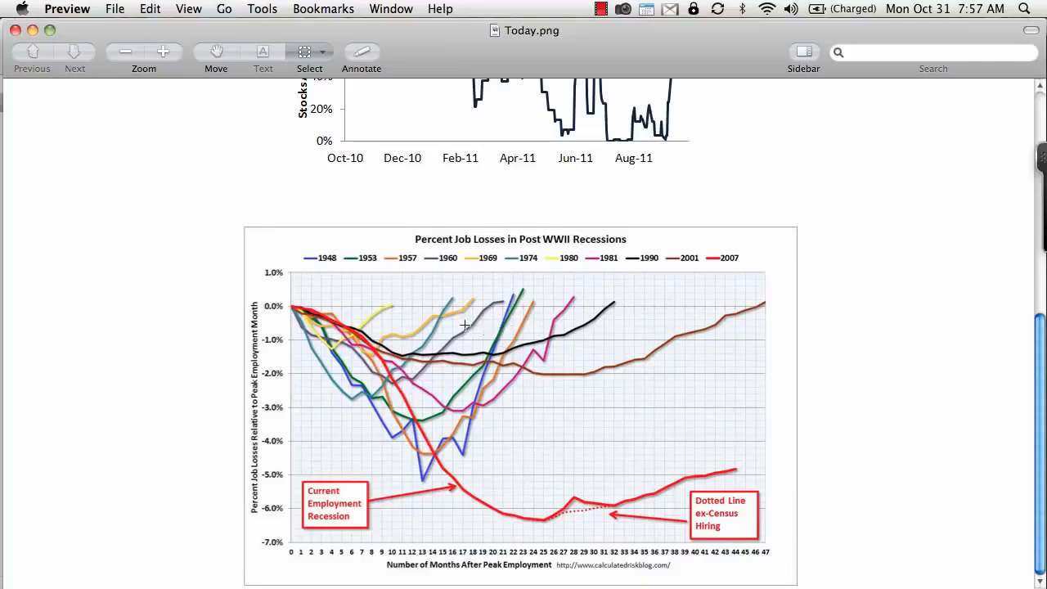
mouse_move(655, 504)
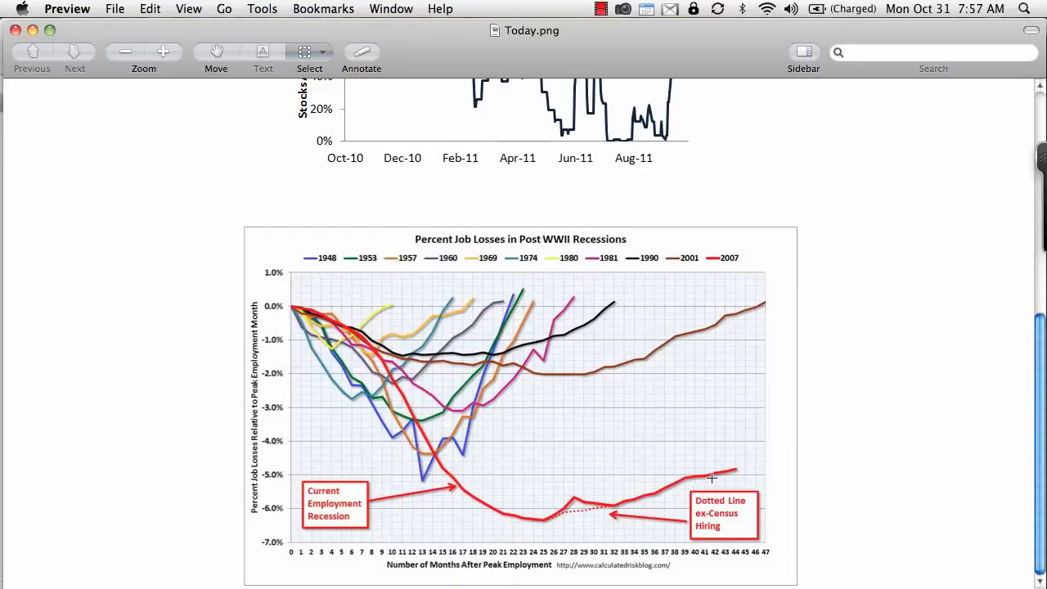
mouse_move(219, 347)
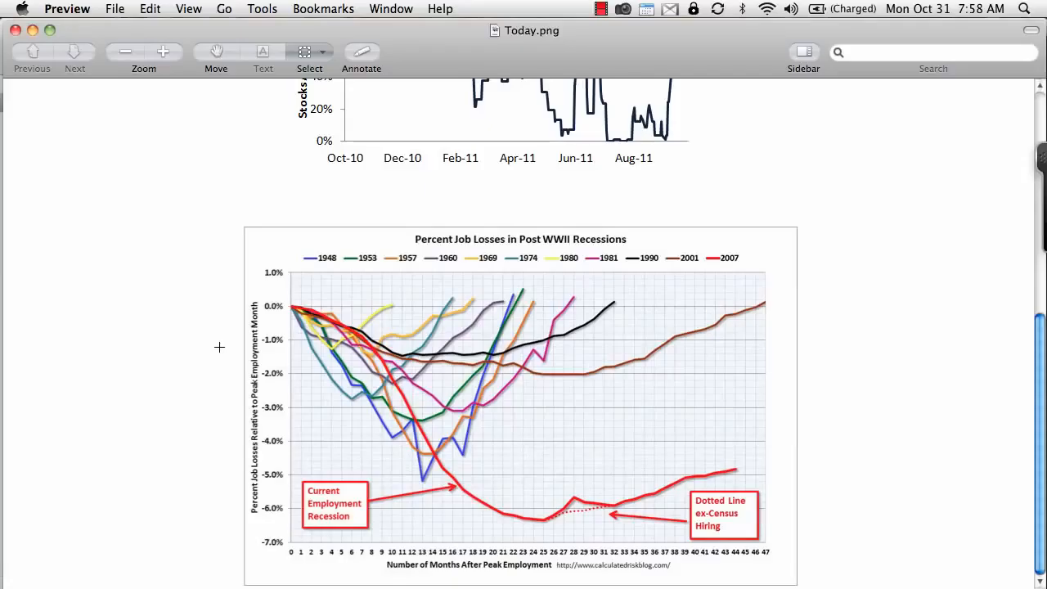
mouse_move(239, 353)
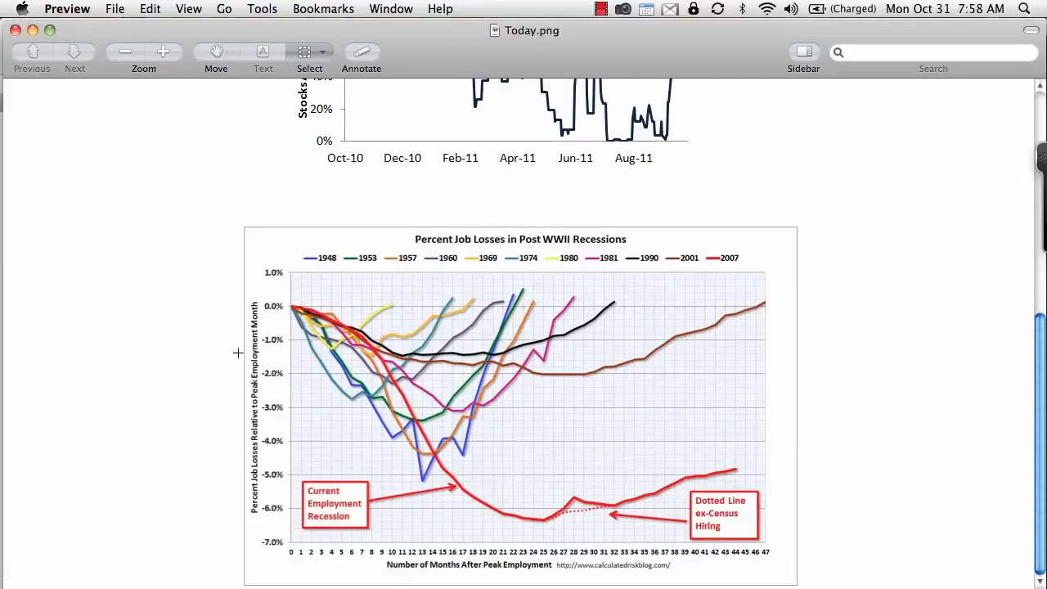
mouse_move(209, 327)
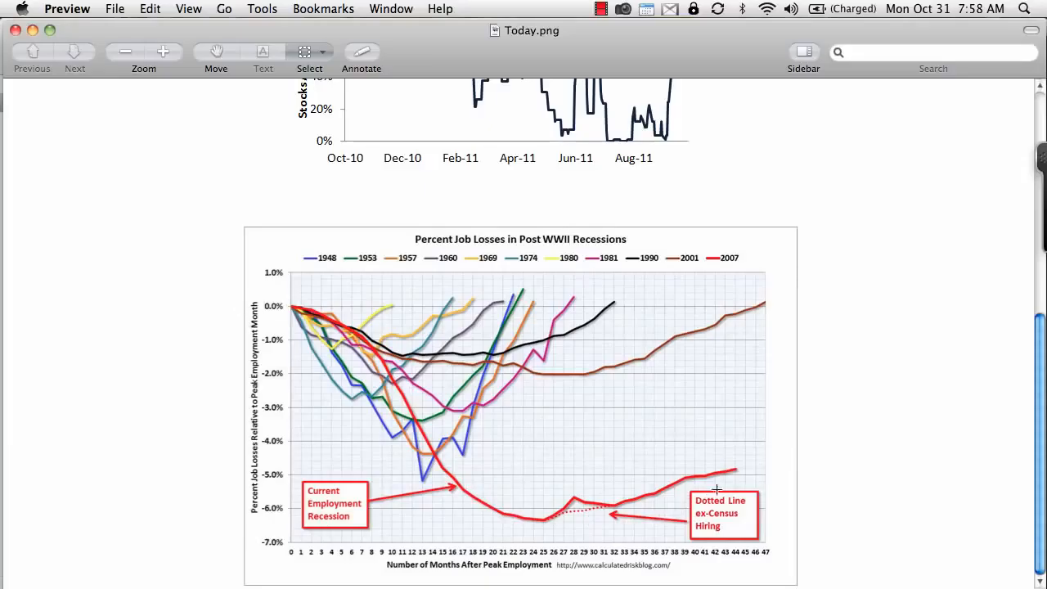
mouse_move(759, 462)
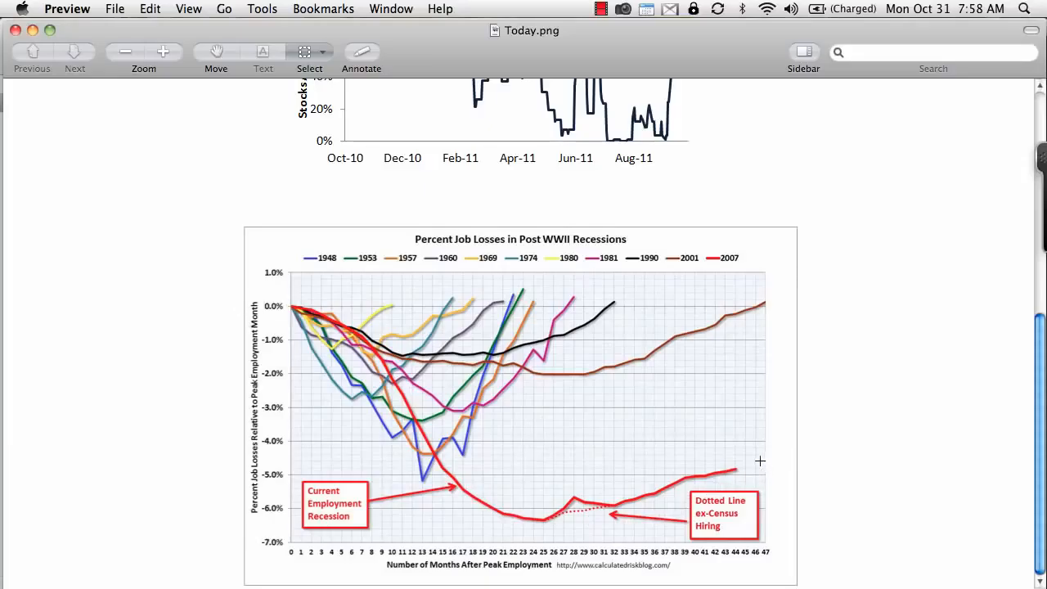
mouse_move(592, 451)
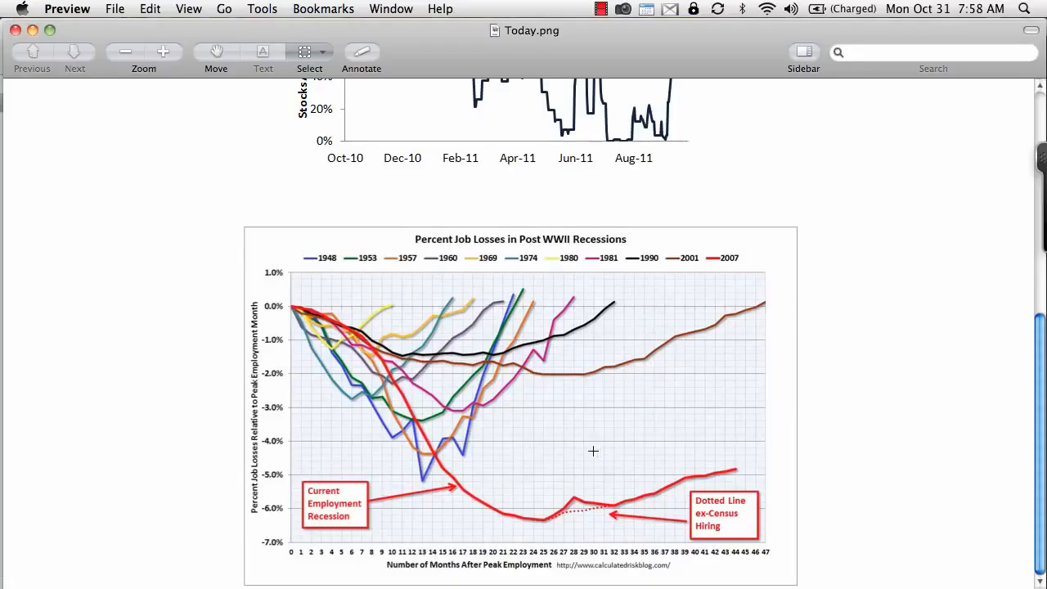
mouse_move(477, 525)
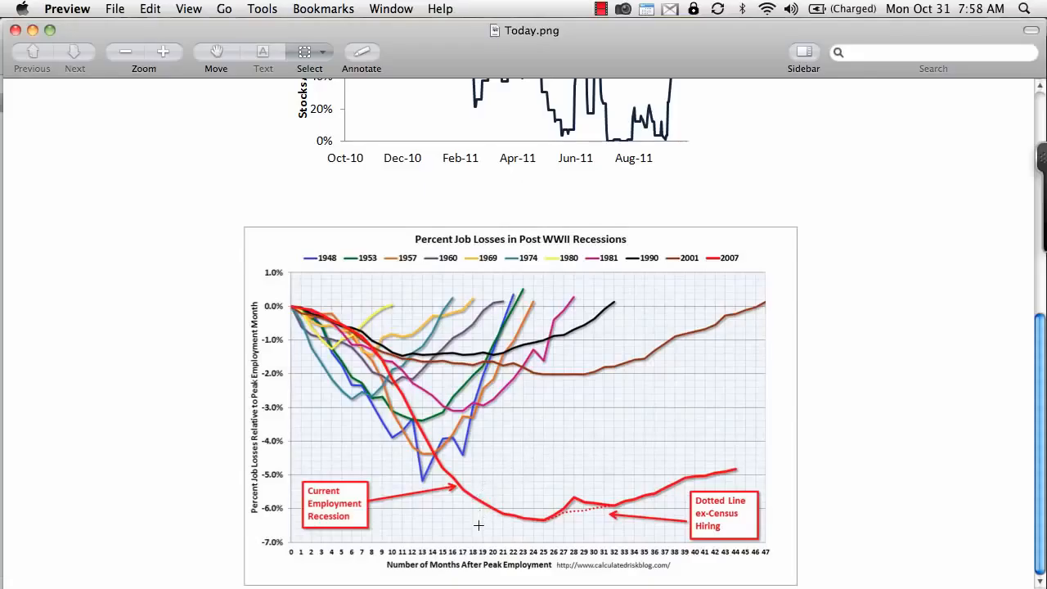
mouse_move(602, 533)
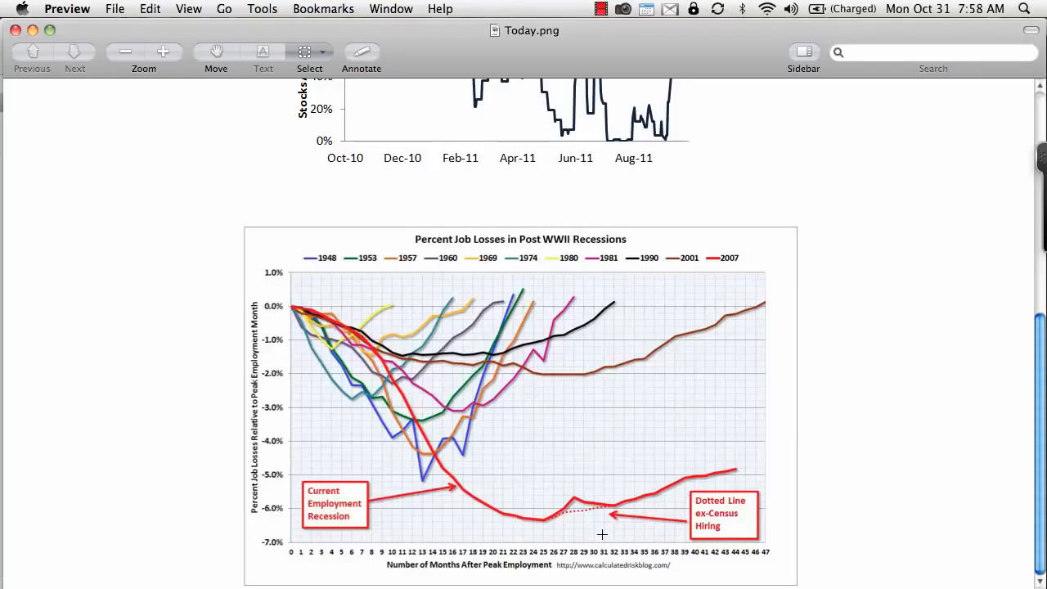
mouse_move(203, 383)
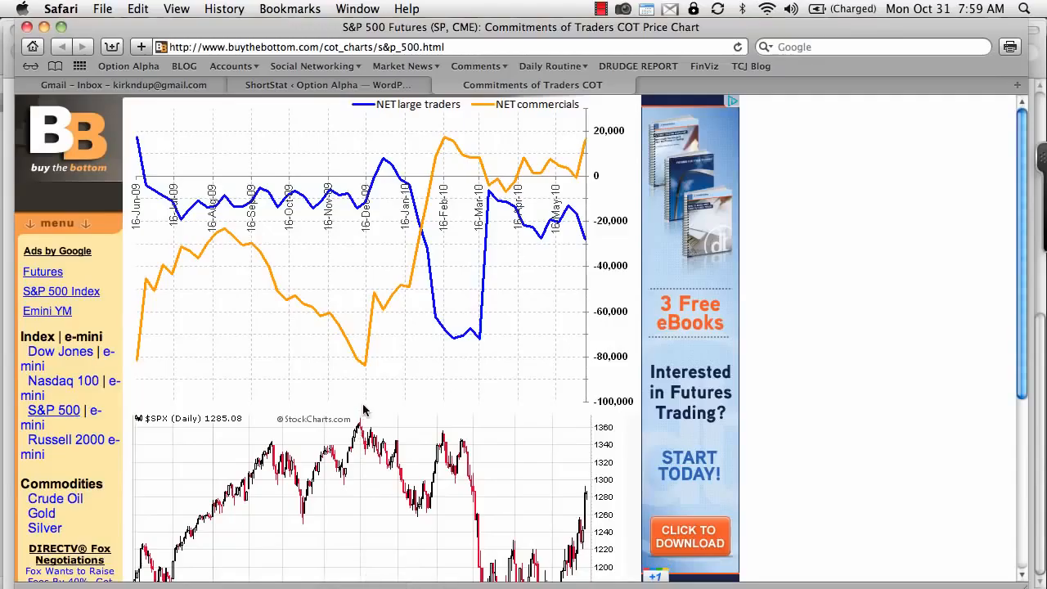
mouse_move(369, 352)
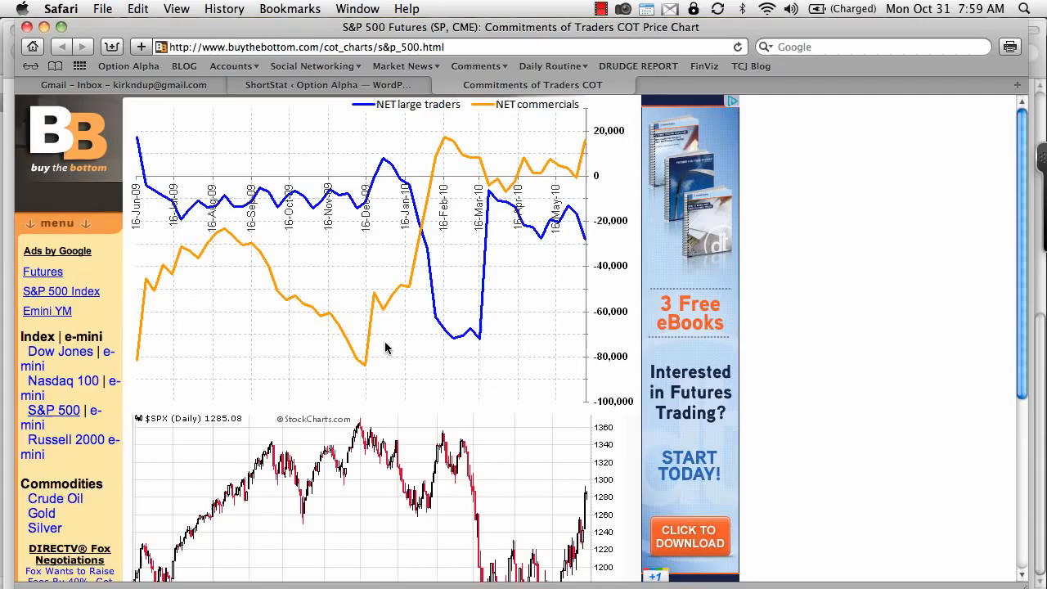
scroll("down", 3)
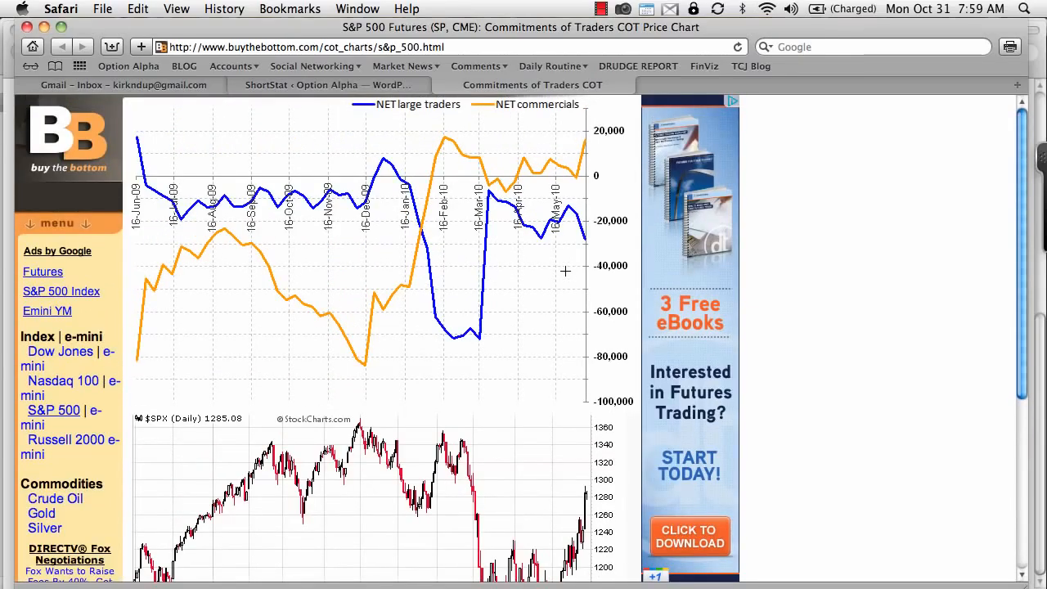
mouse_move(564, 214)
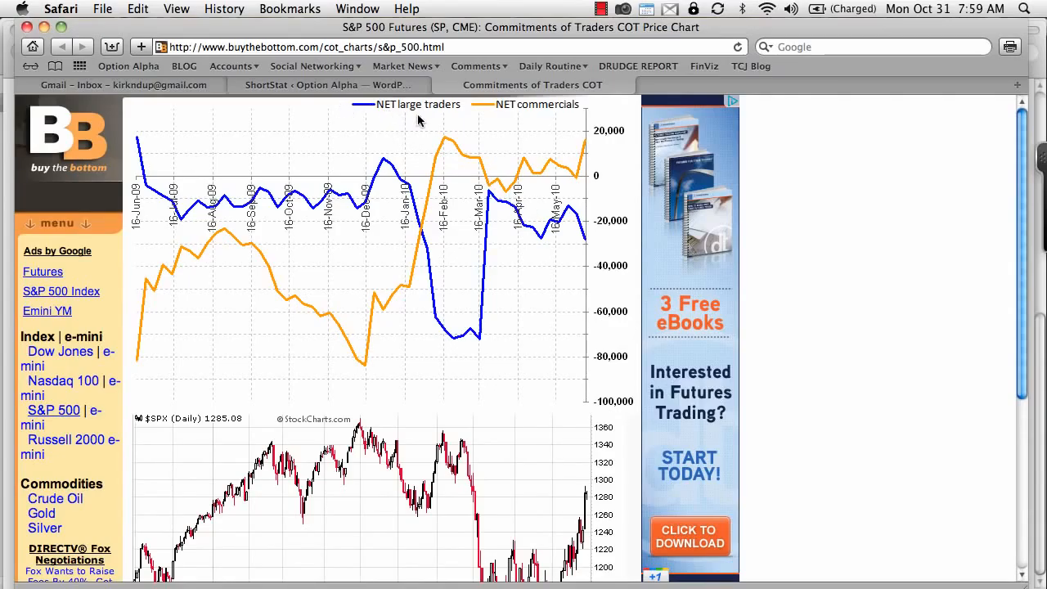
mouse_move(595, 265)
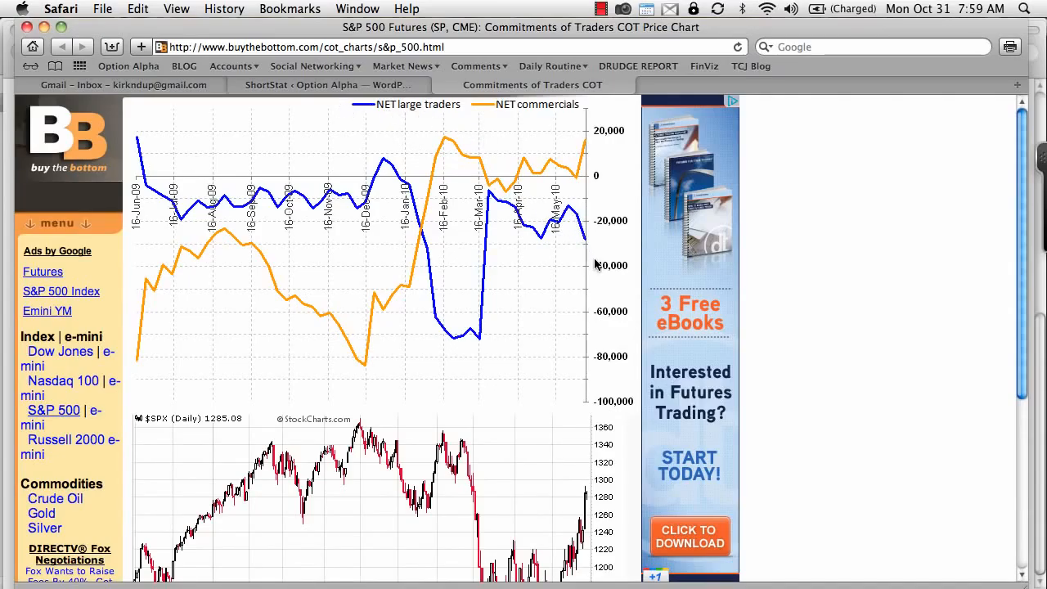
mouse_move(599, 255)
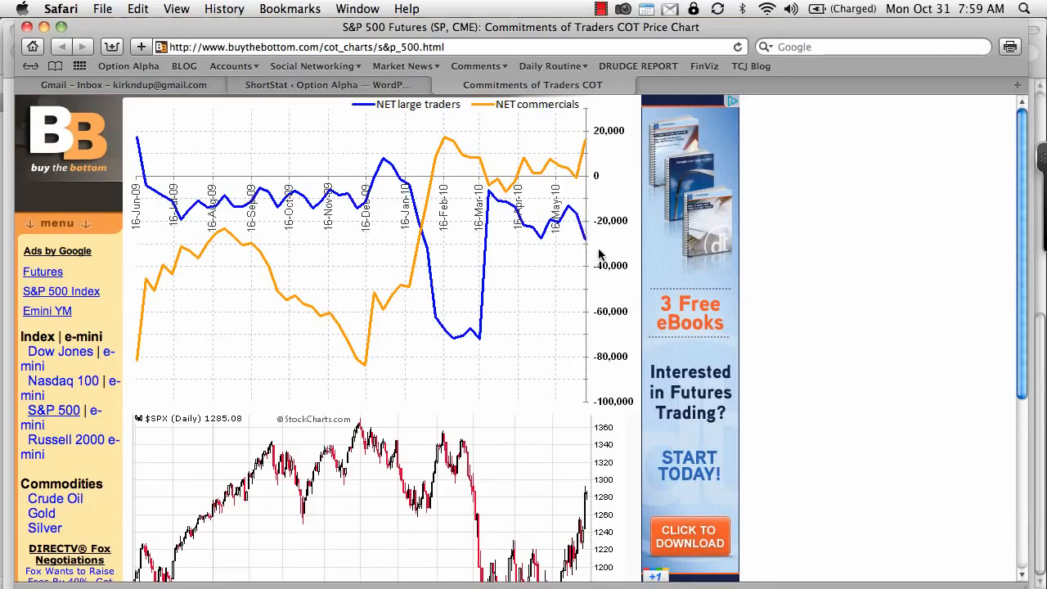
mouse_move(582, 172)
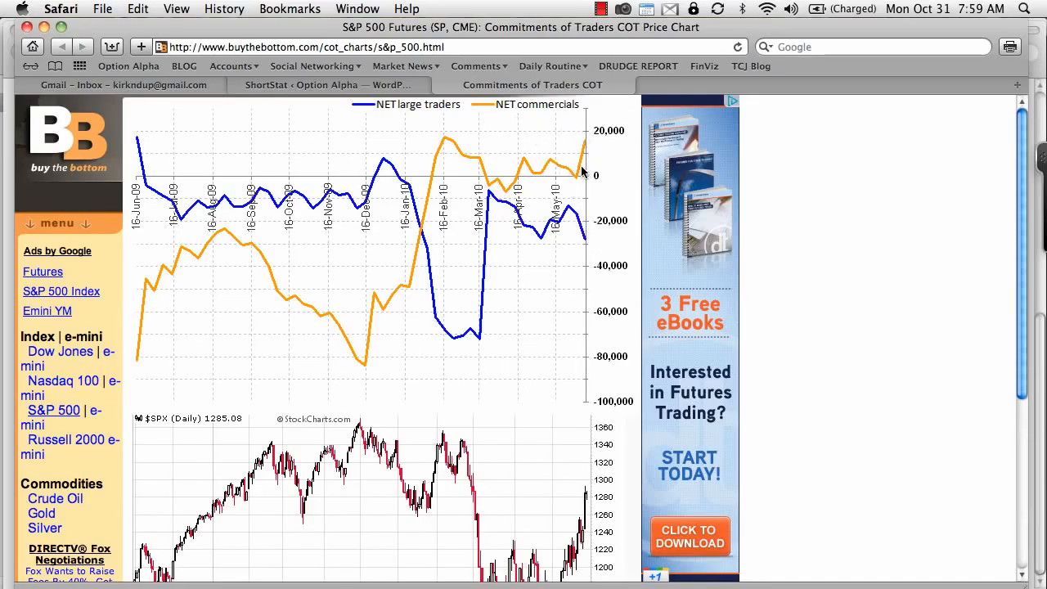
mouse_move(597, 189)
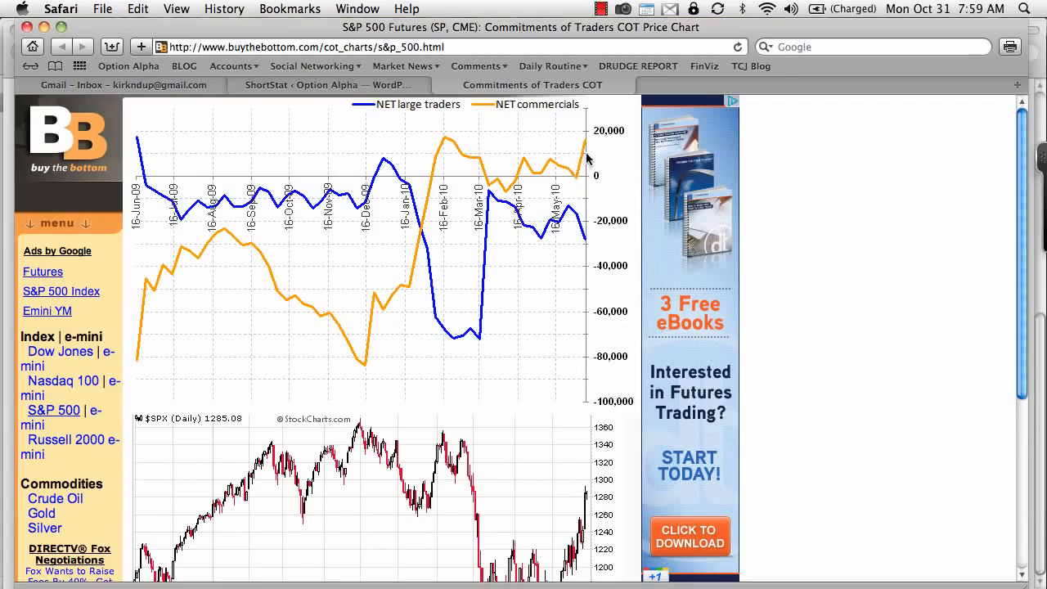
mouse_move(596, 251)
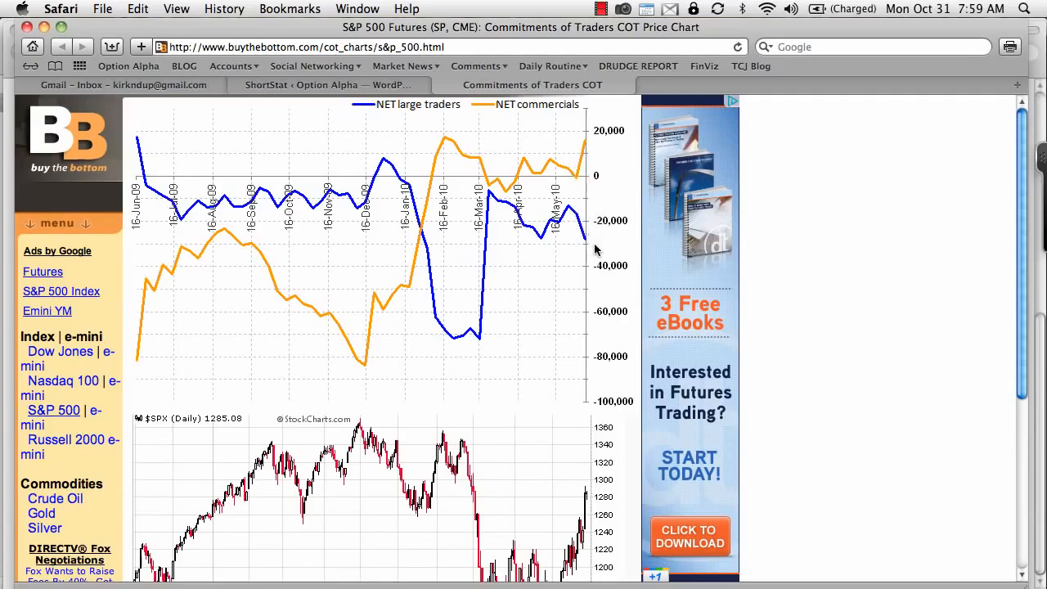
scroll("down", 3)
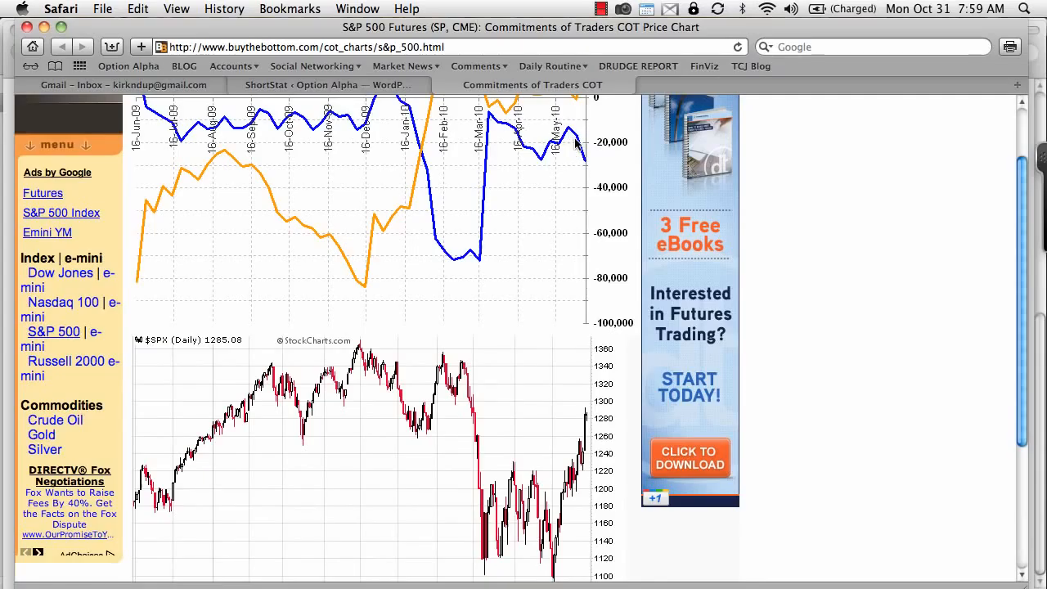
scroll("down", 3)
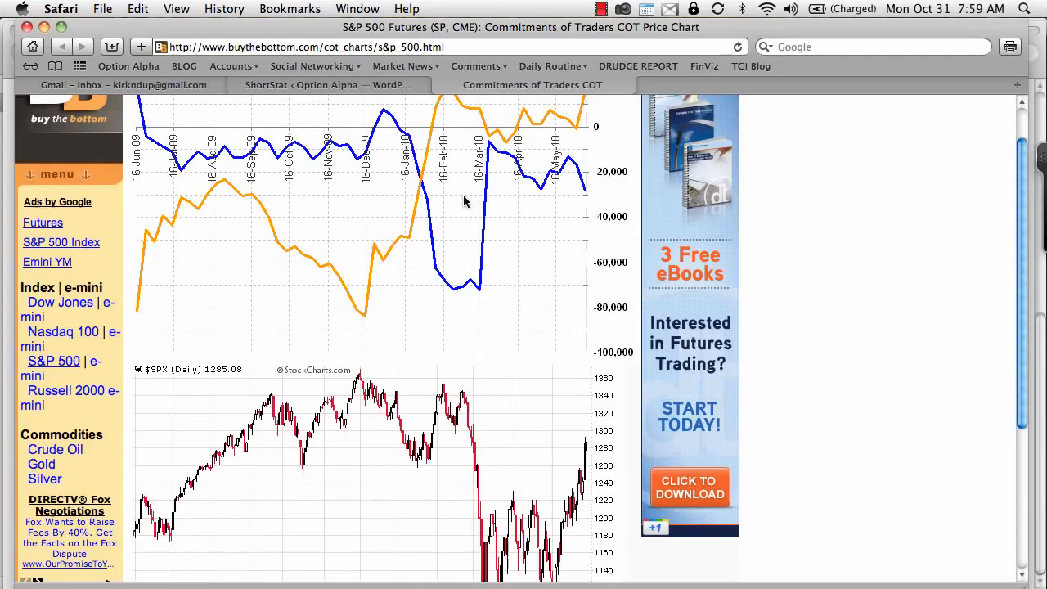
mouse_move(416, 229)
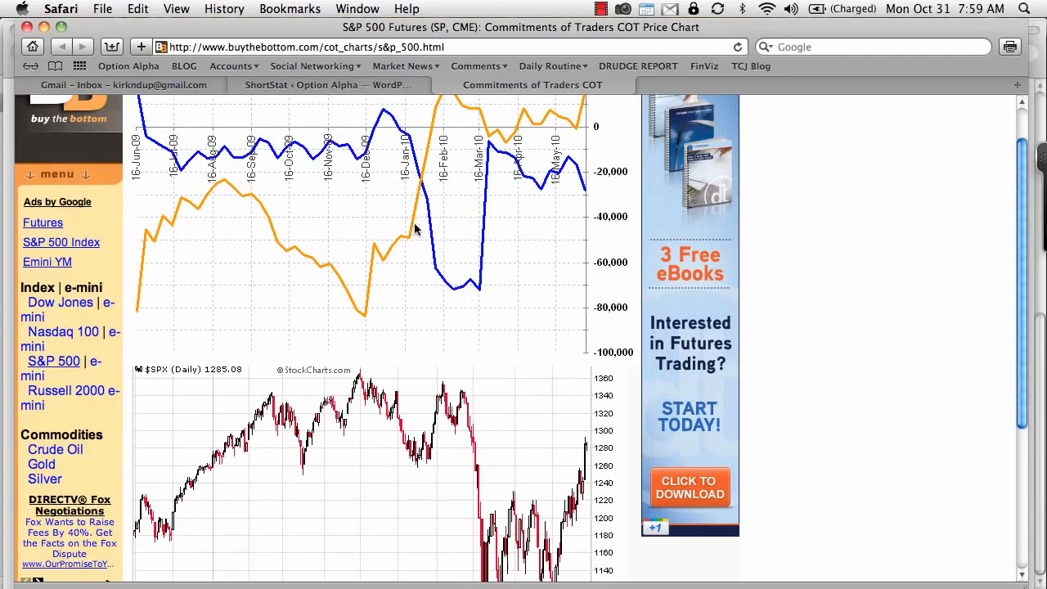
mouse_move(478, 295)
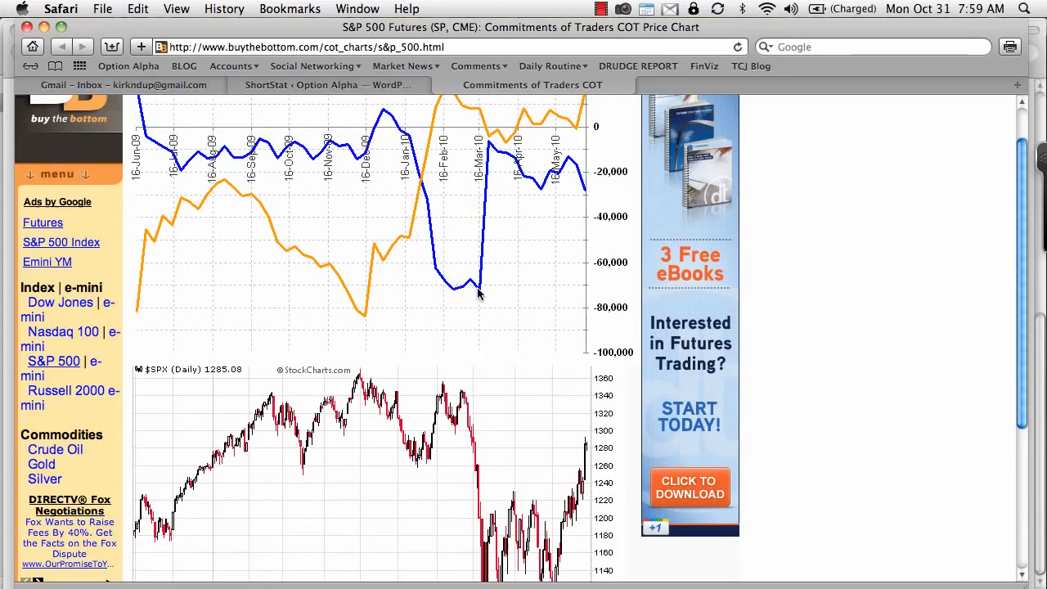
mouse_move(473, 291)
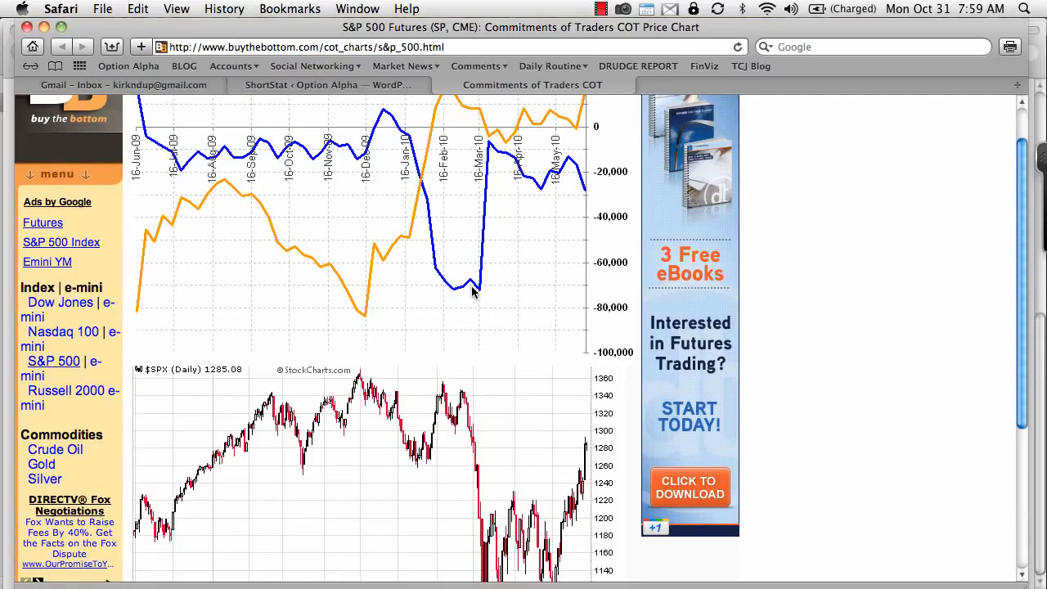
mouse_move(393, 123)
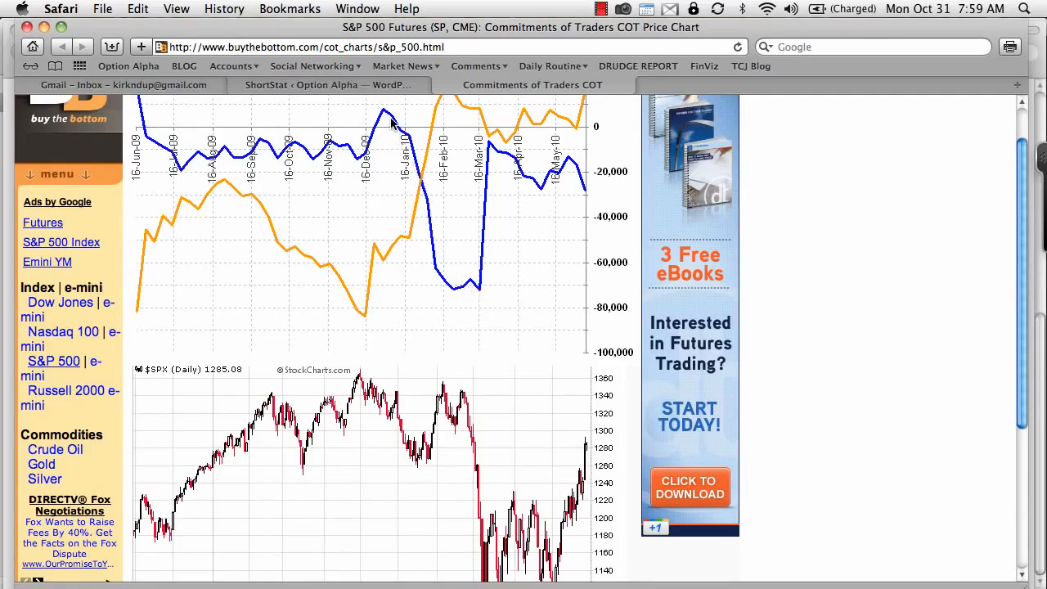
mouse_move(429, 228)
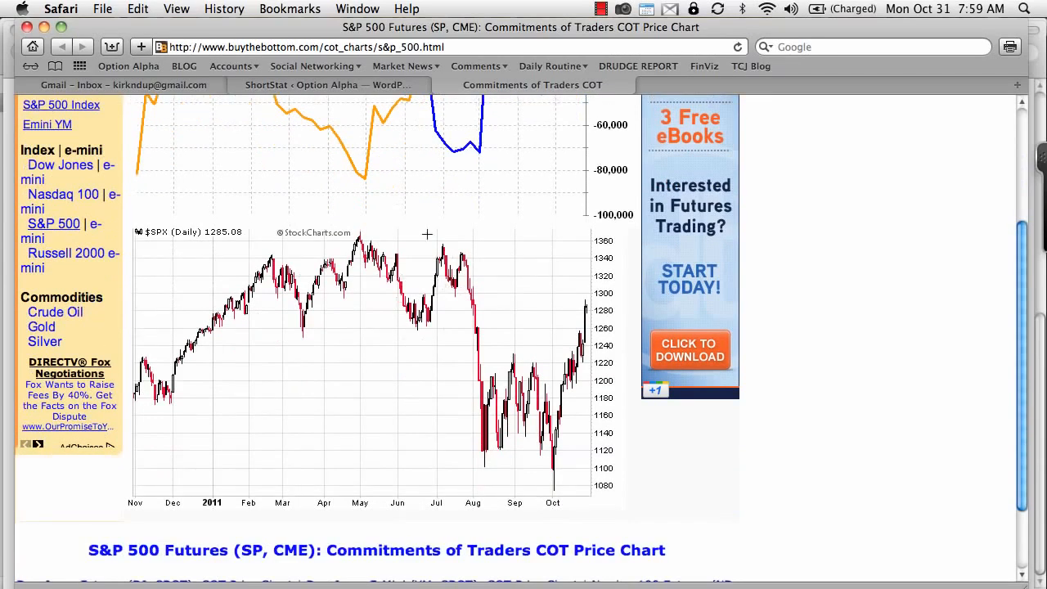
scroll("down", 3)
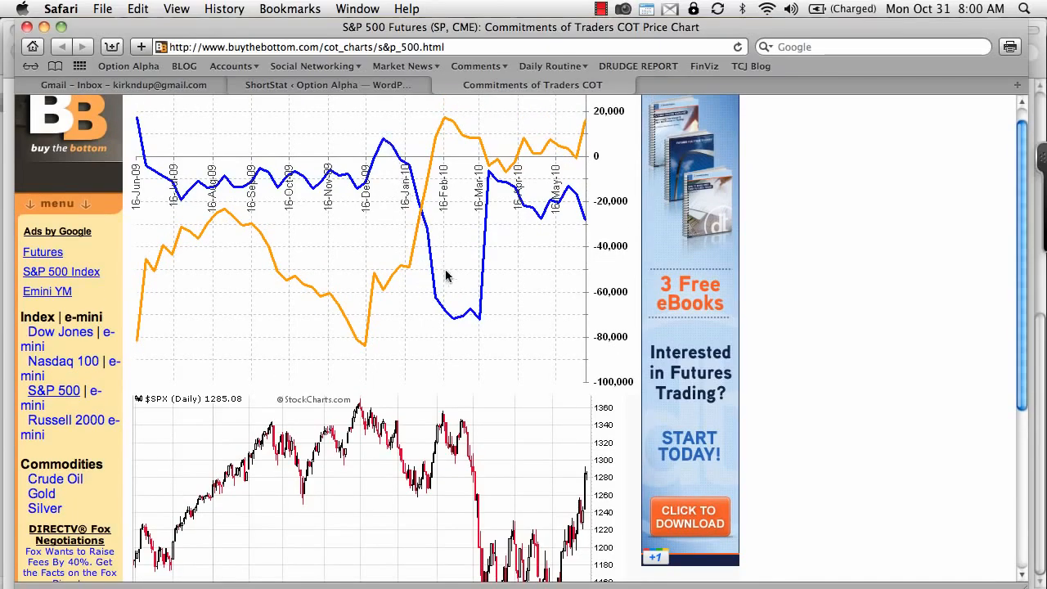
mouse_move(462, 321)
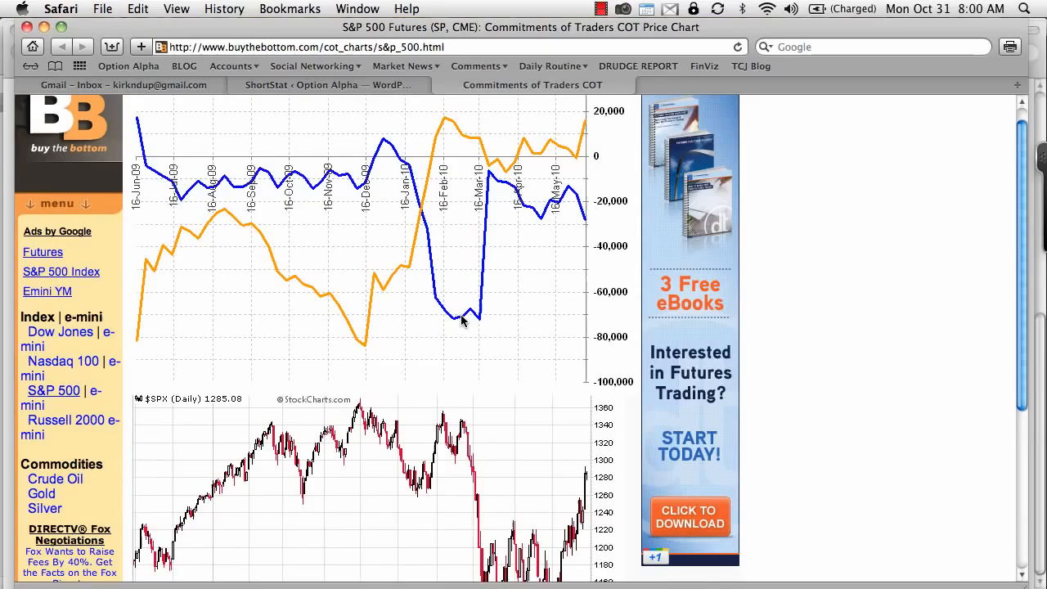
scroll("down", 3)
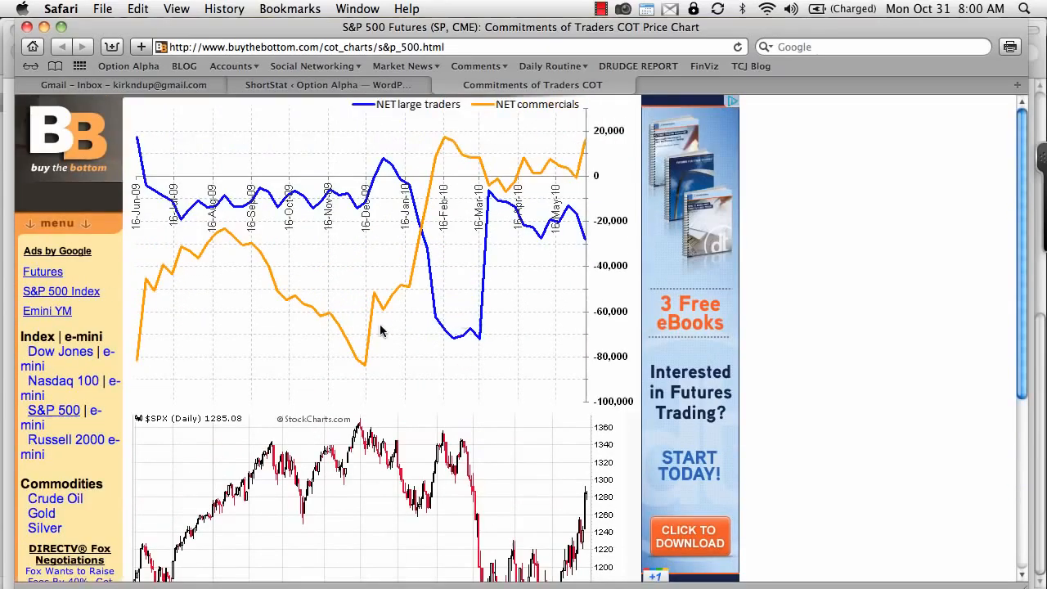
mouse_move(442, 156)
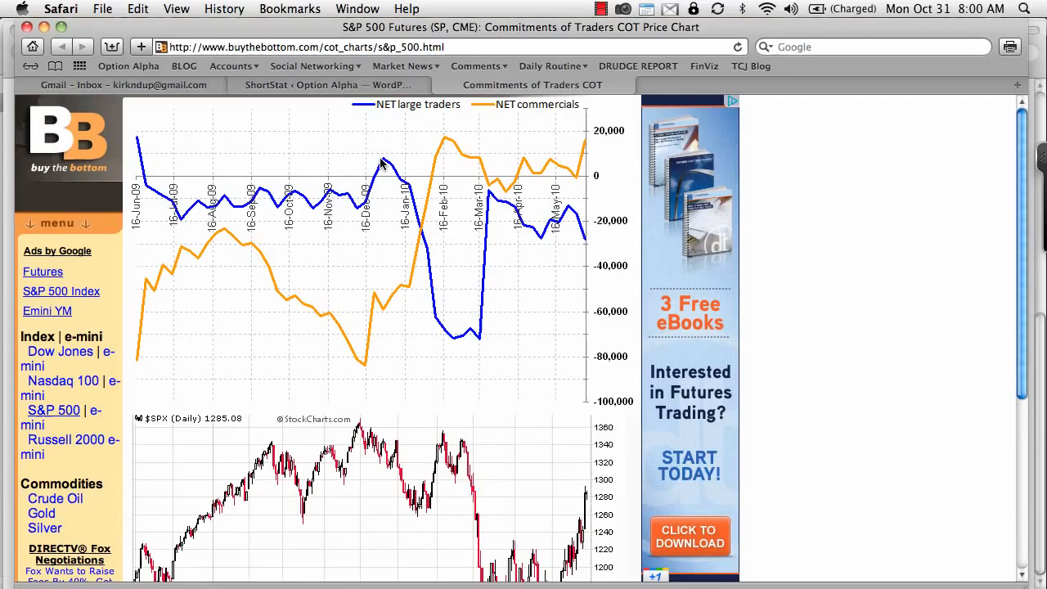
mouse_move(478, 331)
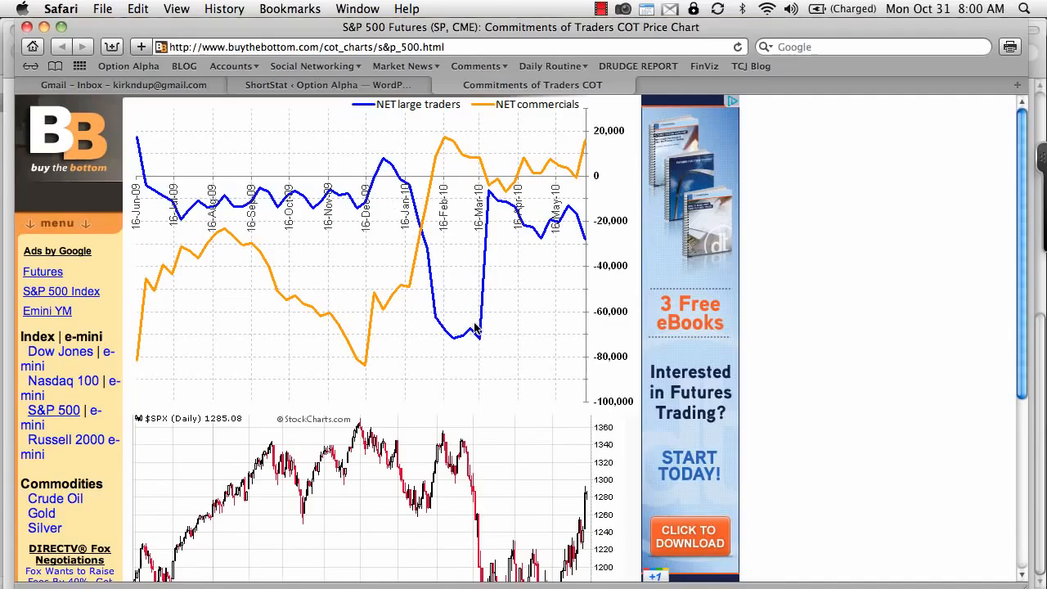
mouse_move(473, 340)
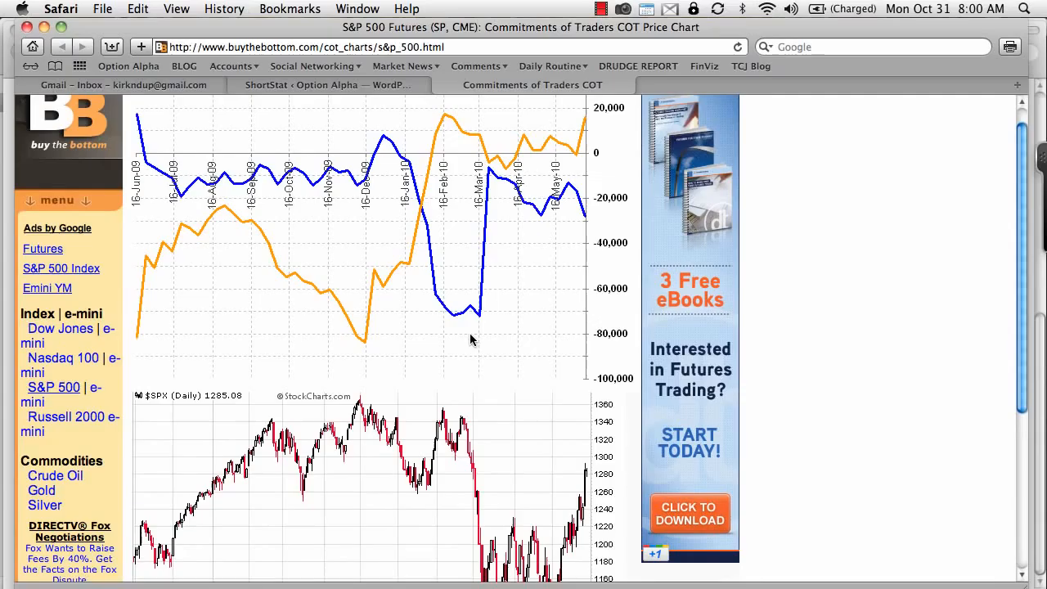
scroll("down", 3)
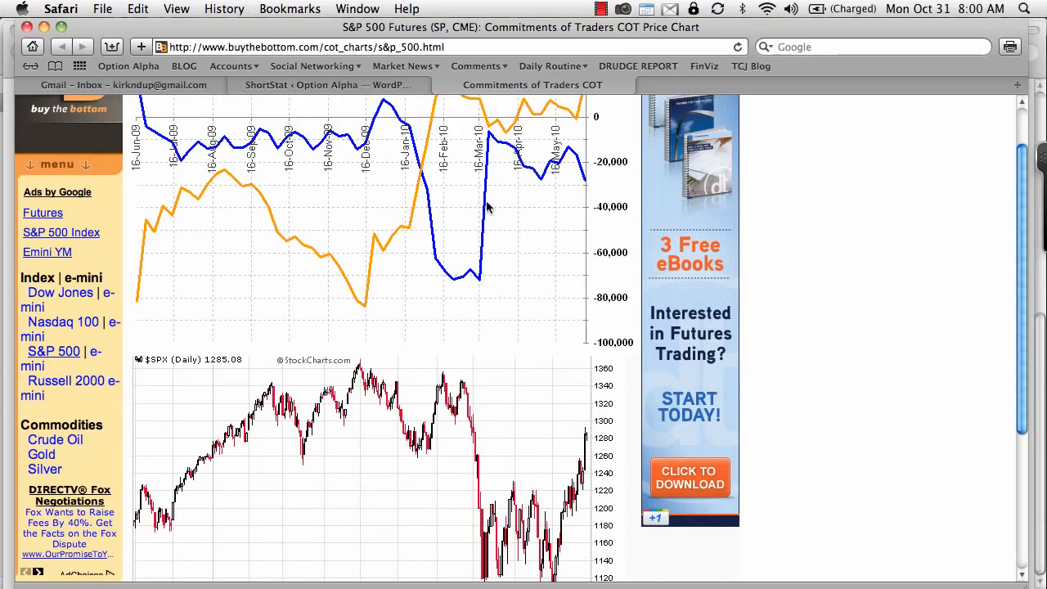
mouse_move(488, 275)
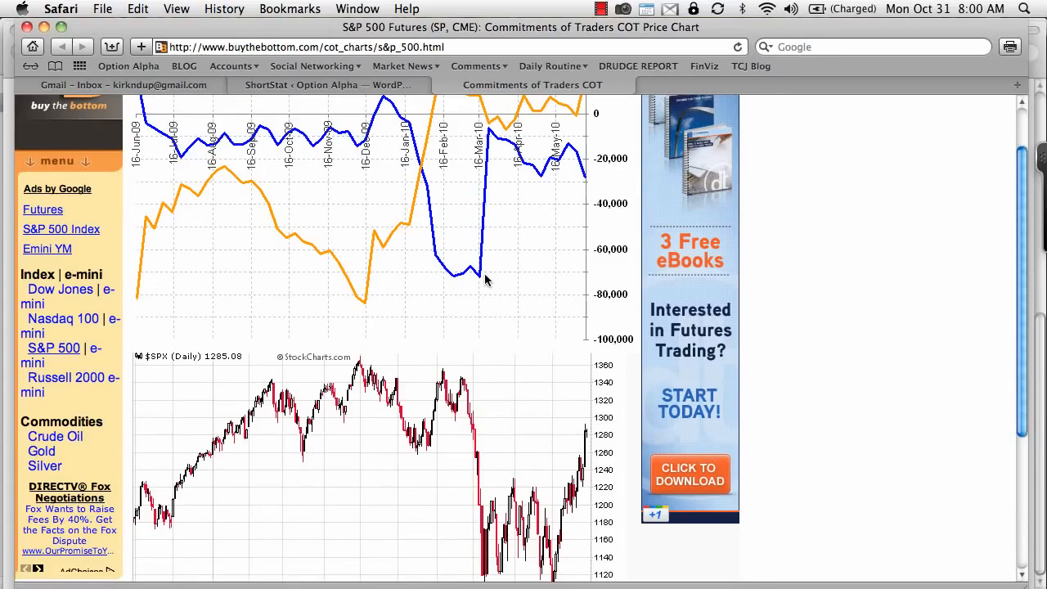
scroll("down", 3)
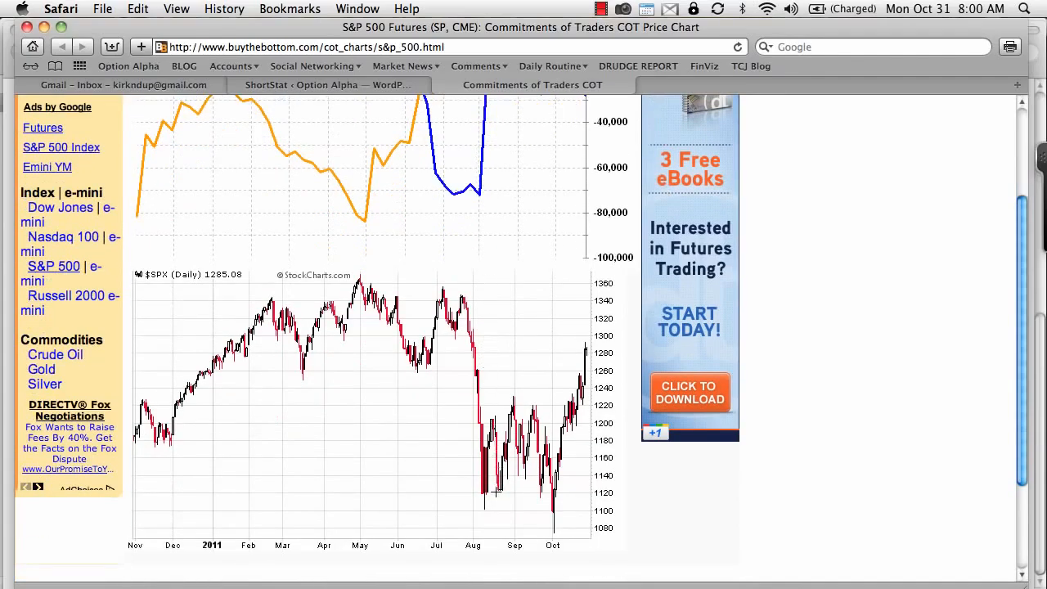
scroll("down", 3)
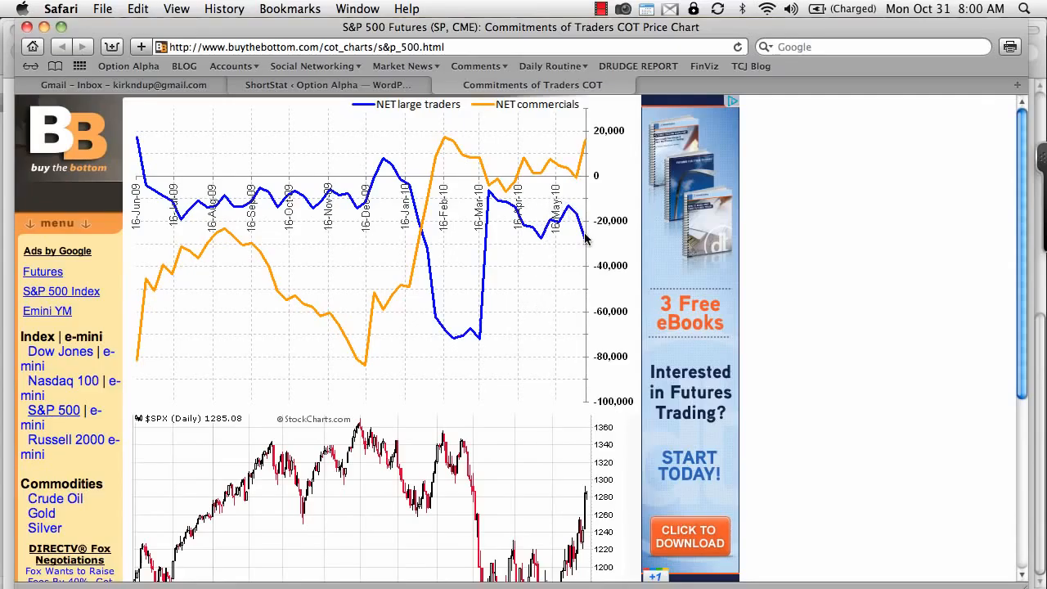
mouse_move(596, 262)
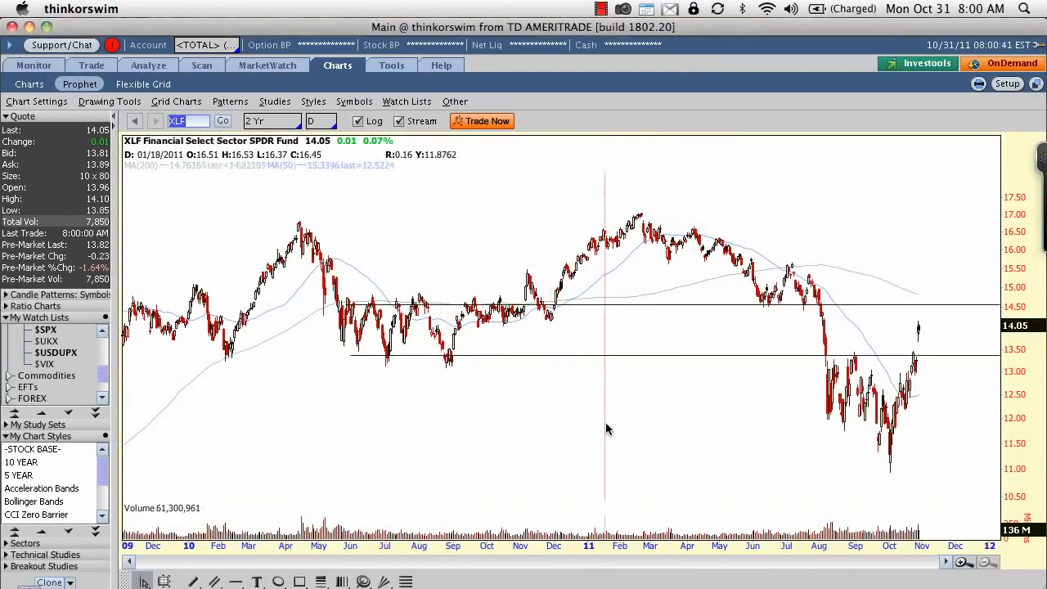
mouse_move(638, 422)
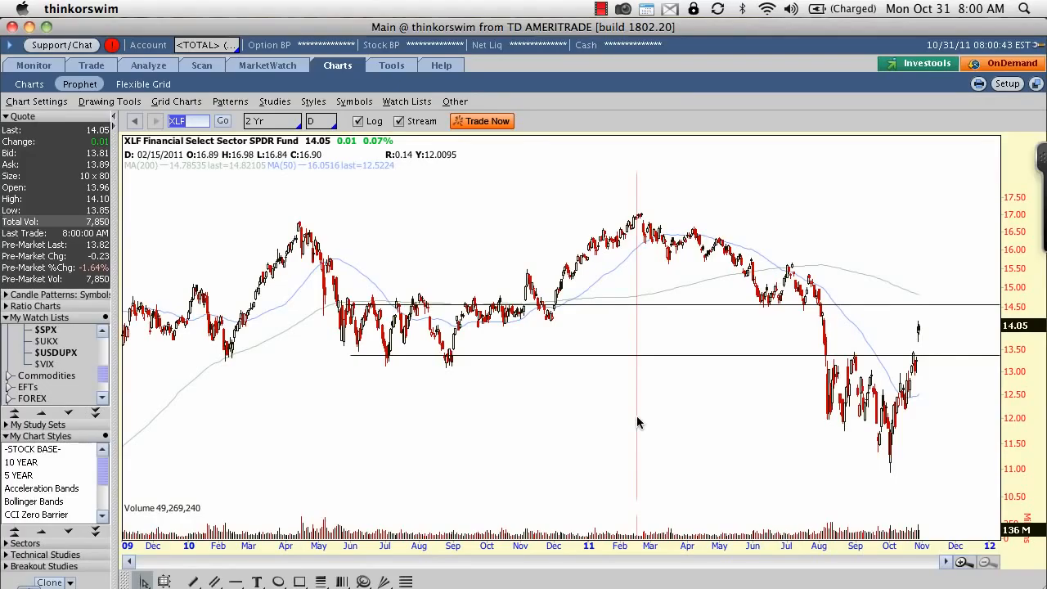
mouse_move(729, 410)
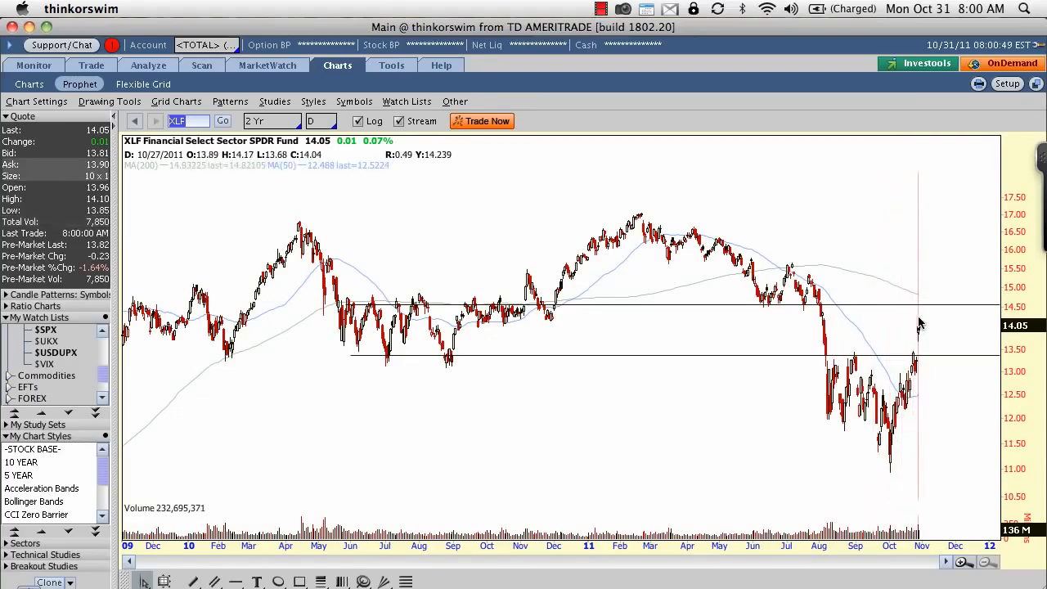
mouse_move(930, 327)
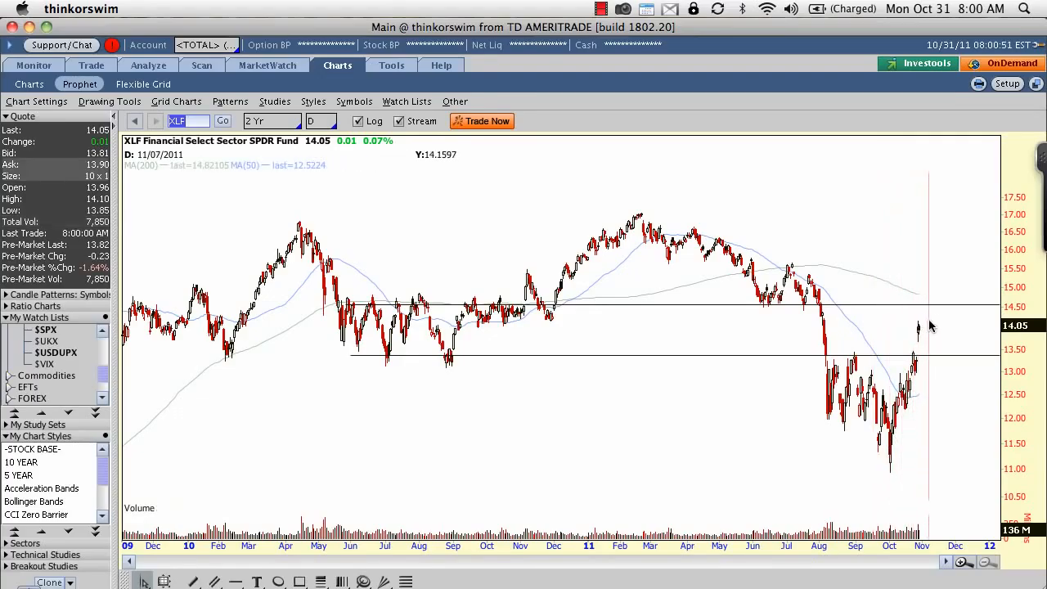
mouse_move(851, 368)
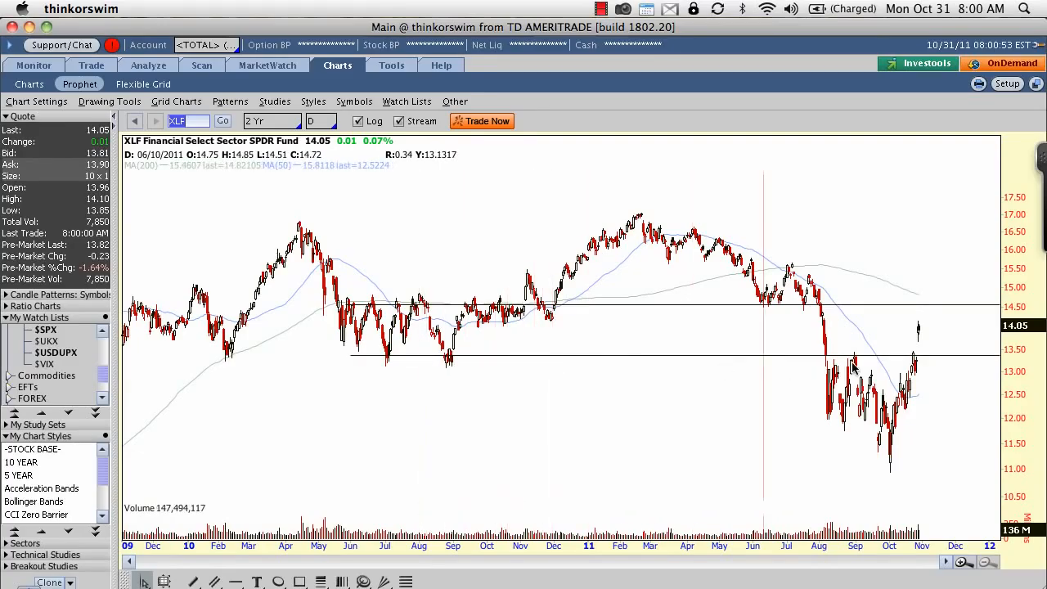
mouse_move(793, 360)
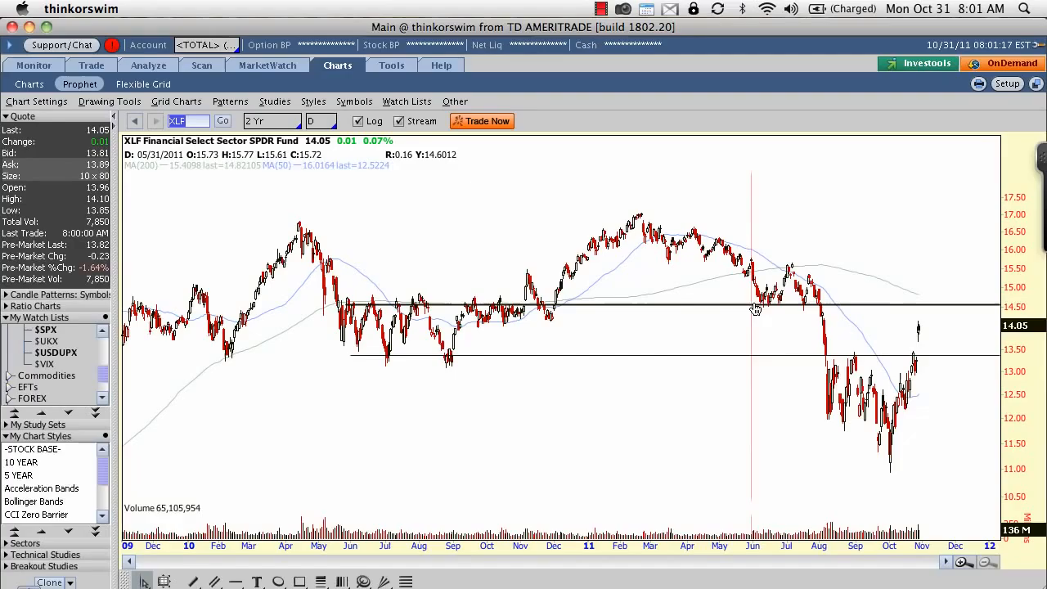
mouse_move(367, 310)
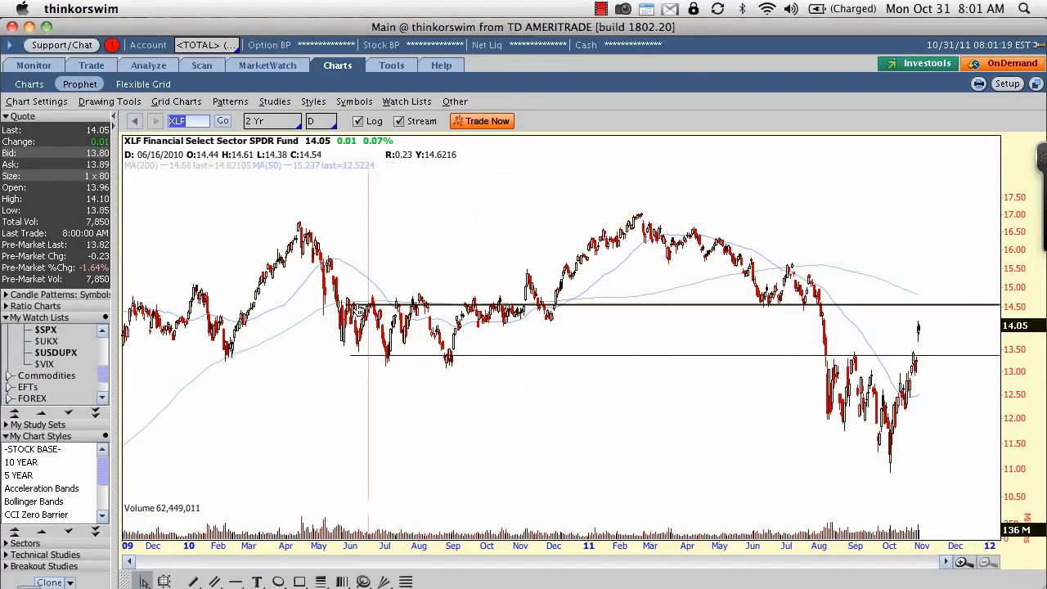
mouse_move(341, 314)
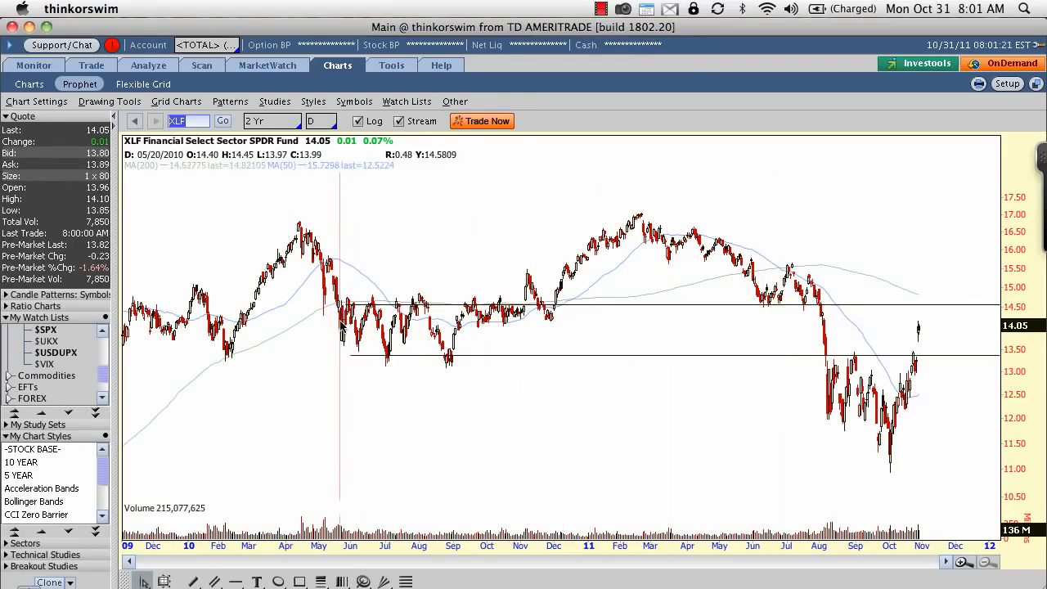
mouse_move(303, 409)
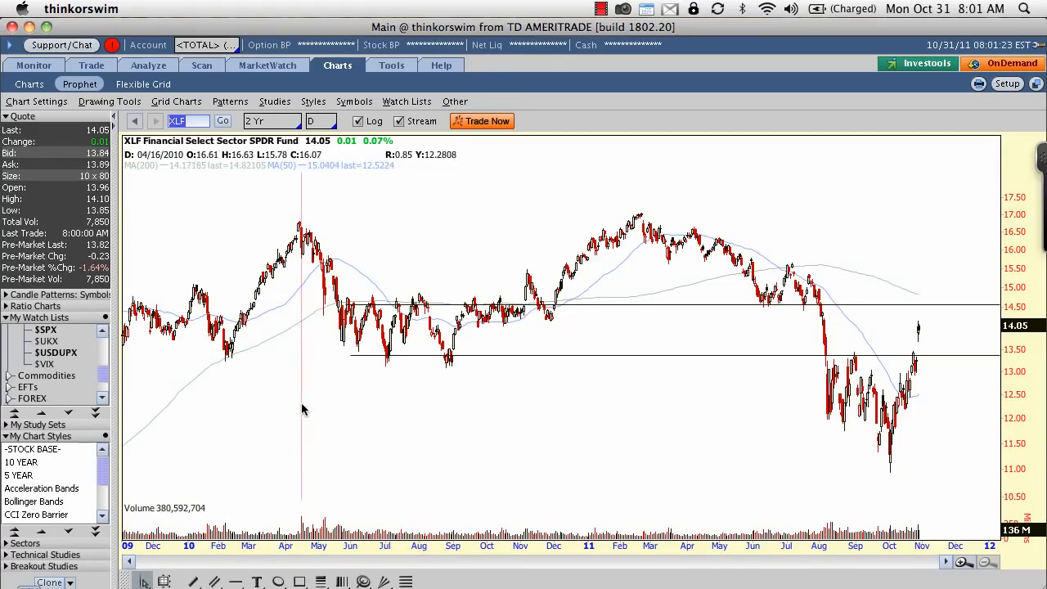
type("GLD")
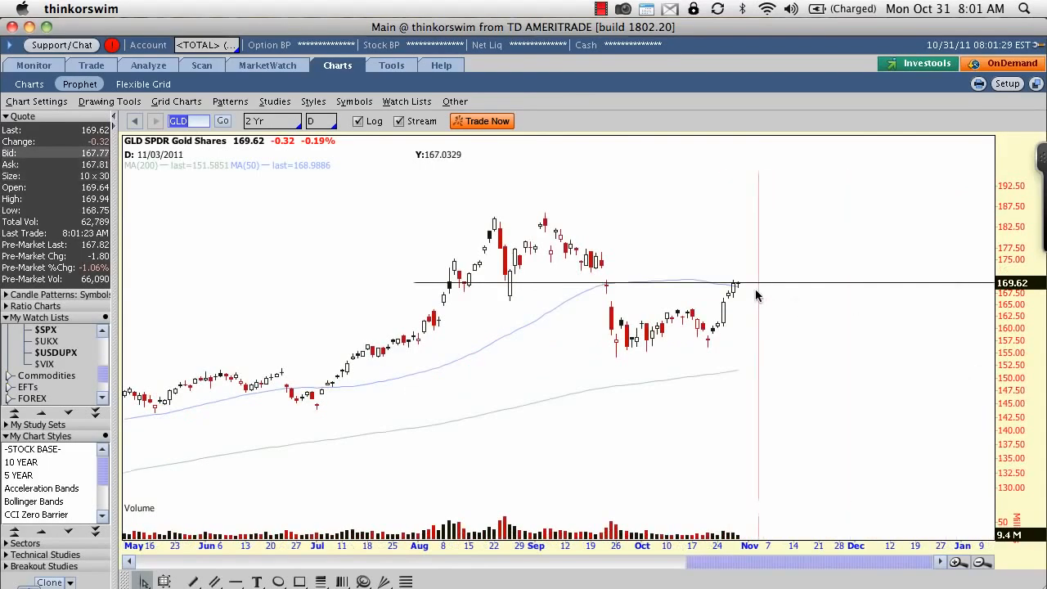
mouse_move(753, 219)
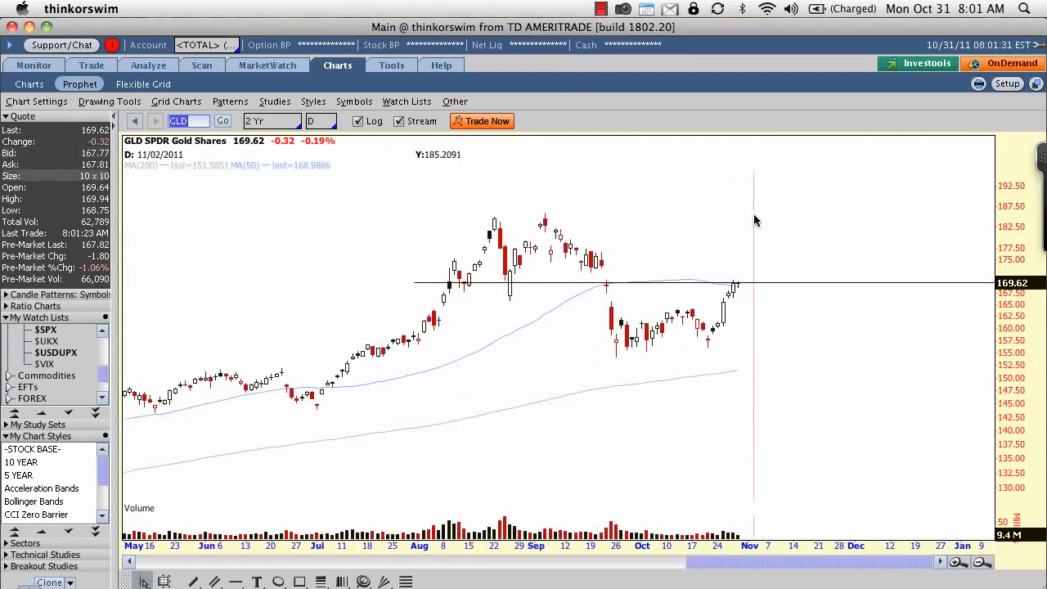
mouse_move(744, 255)
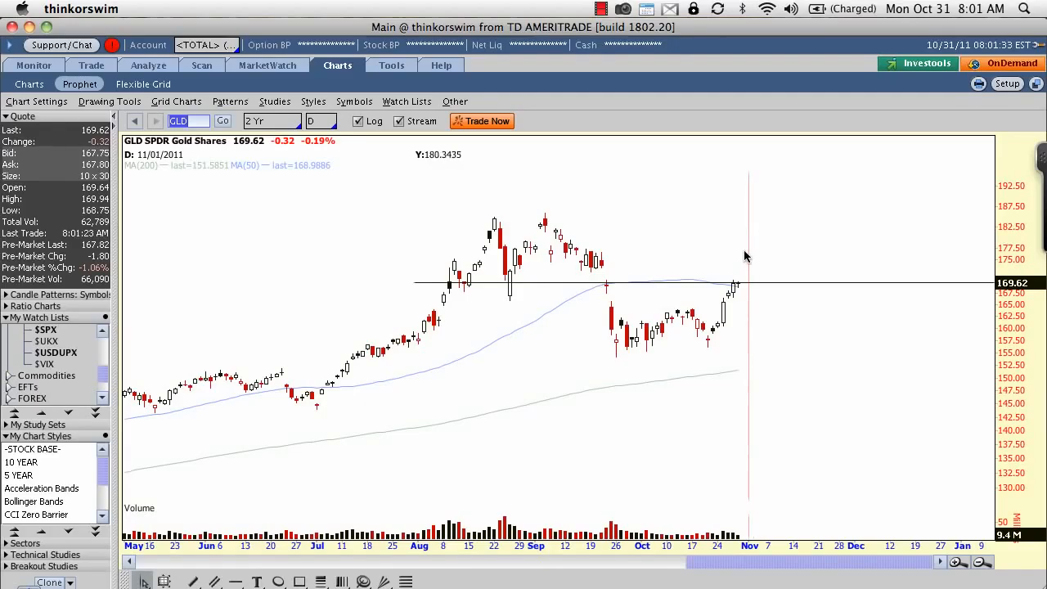
mouse_move(733, 298)
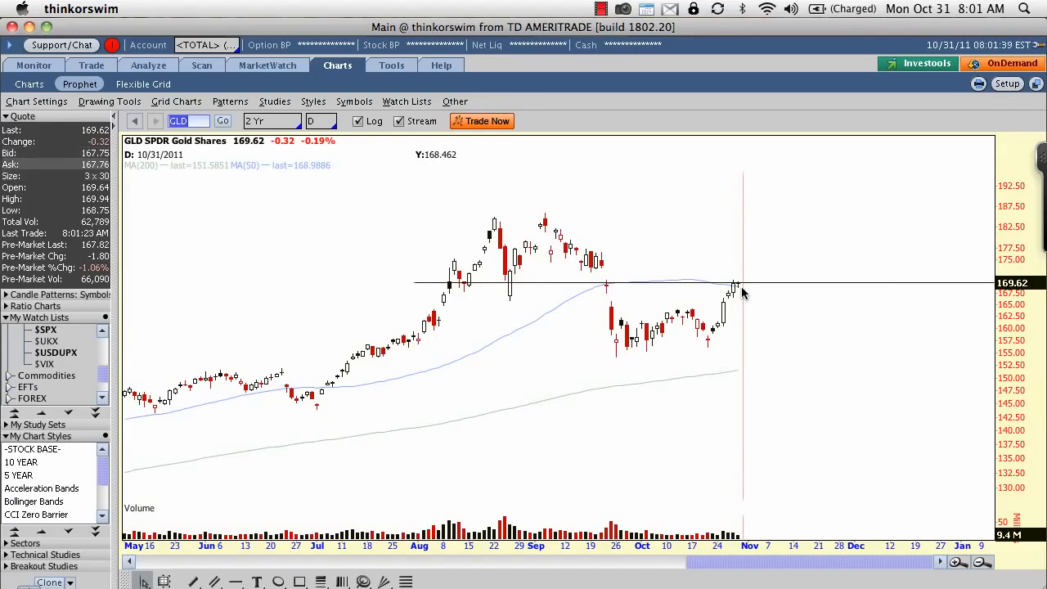
mouse_move(734, 294)
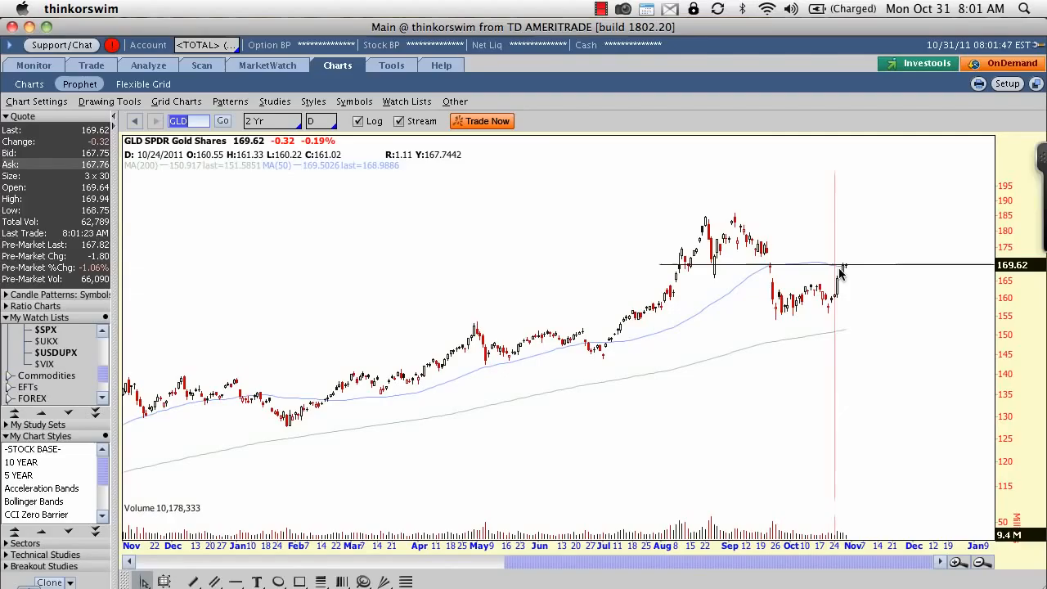
mouse_move(847, 281)
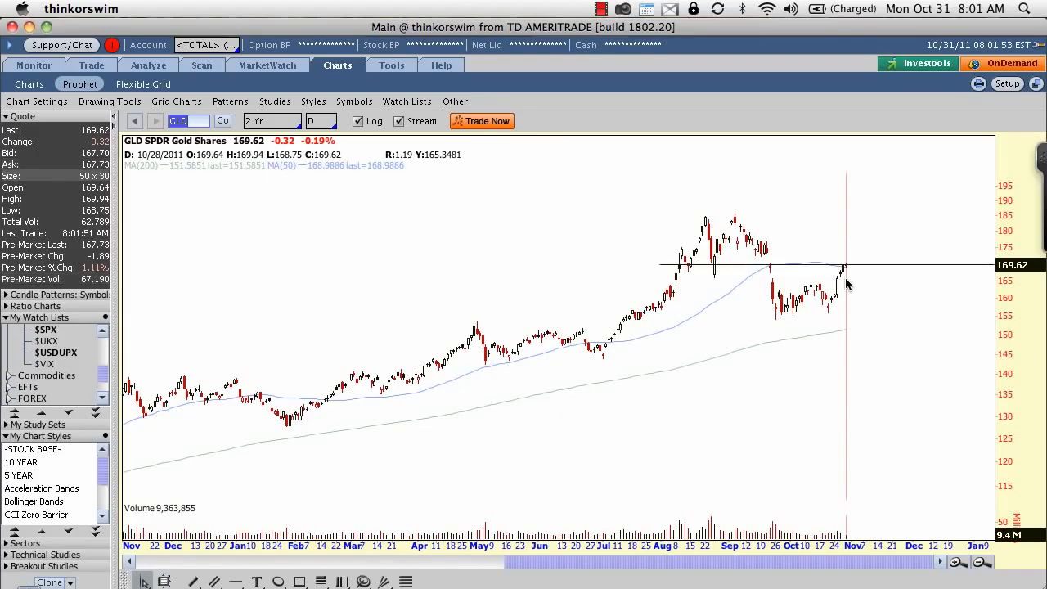
mouse_move(825, 286)
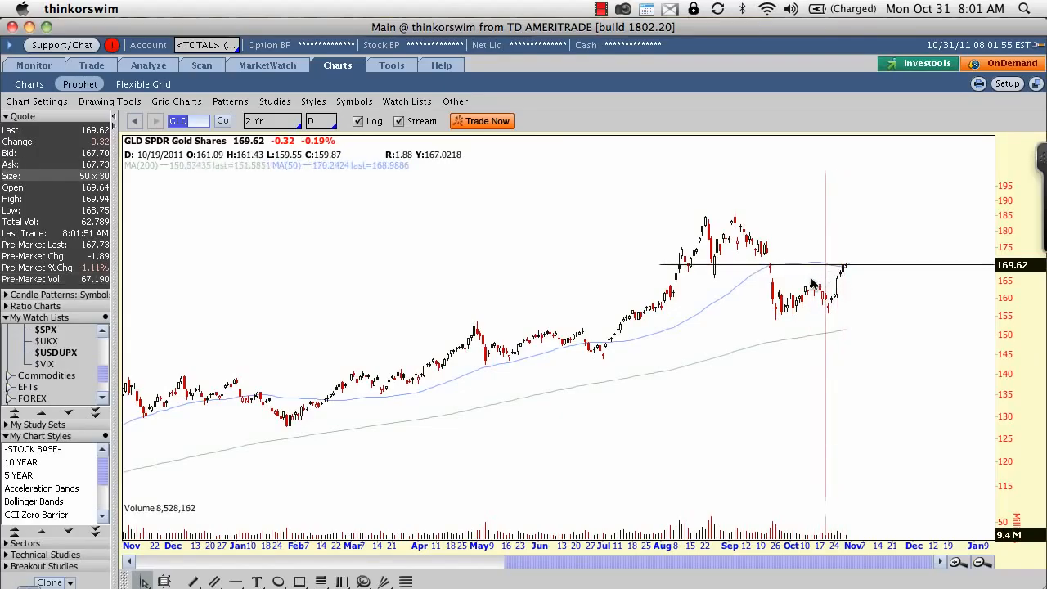
mouse_move(737, 327)
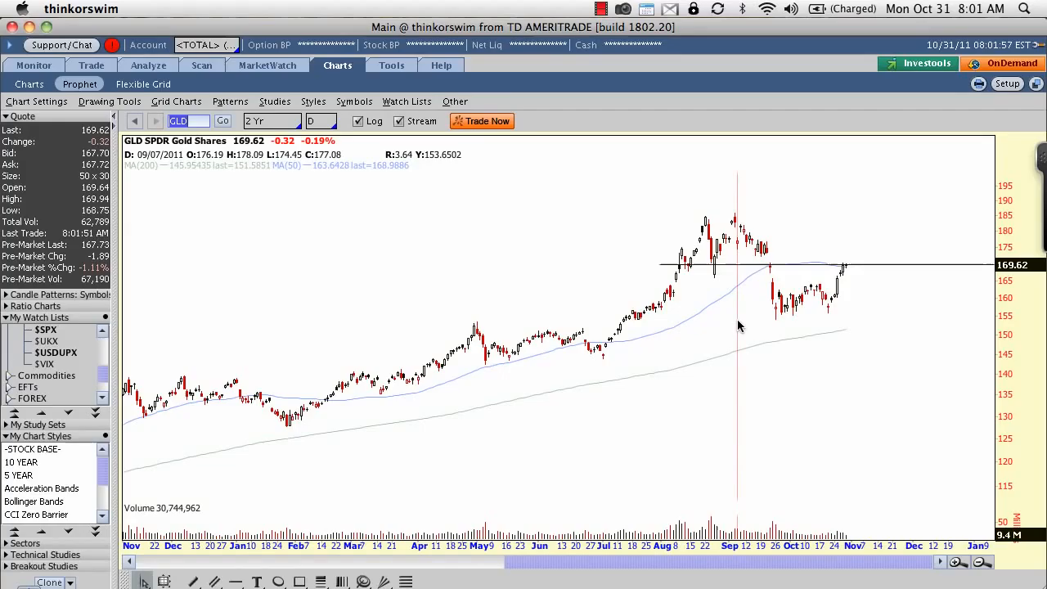
mouse_move(321, 250)
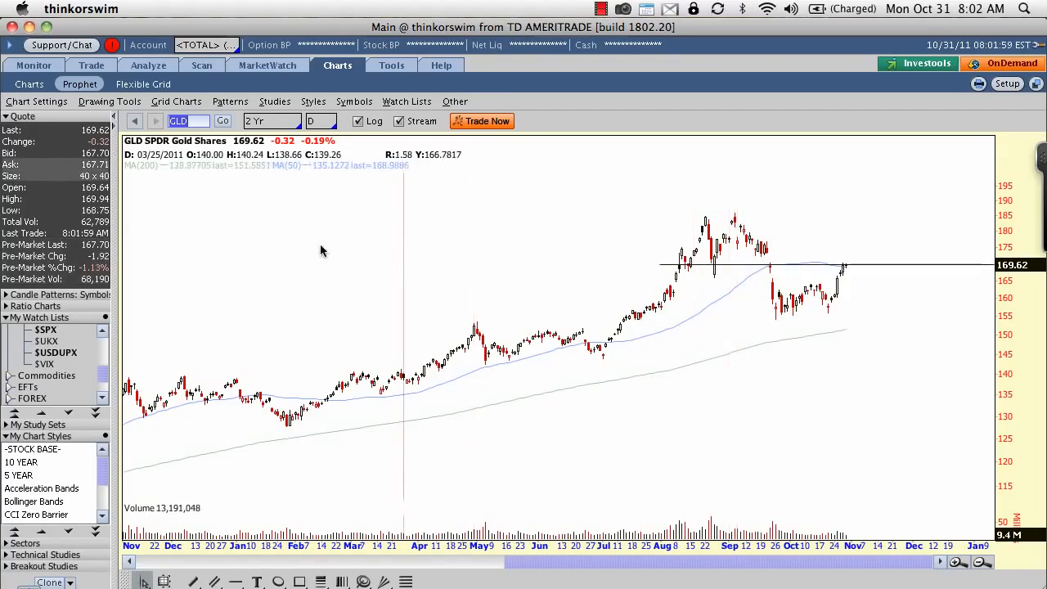